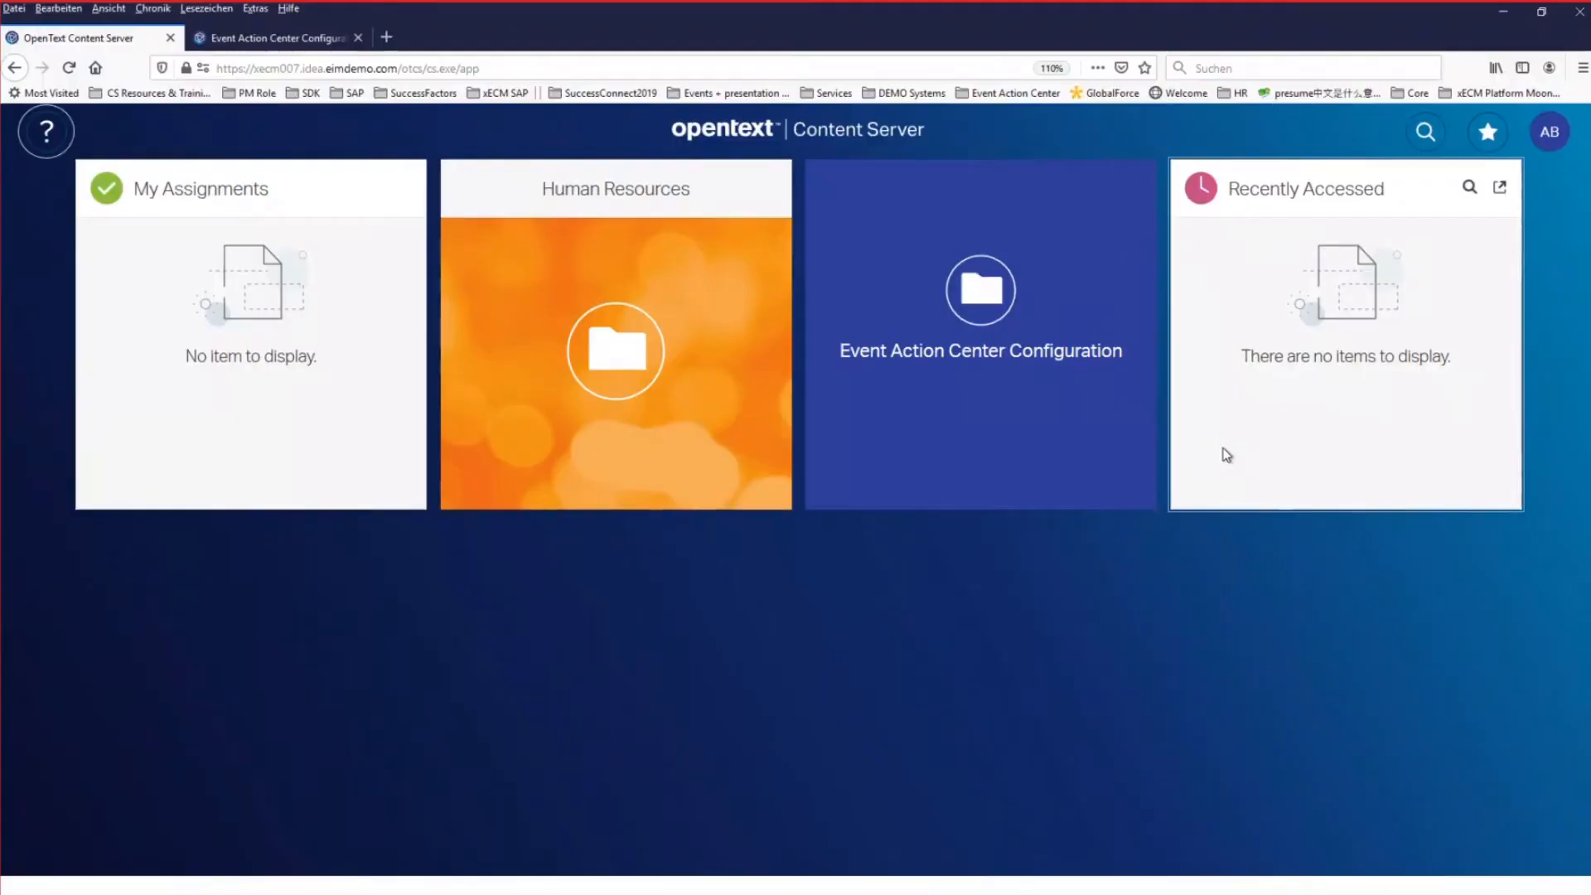
{"action": "mouse_move", "coordinate": [1552, 137]}
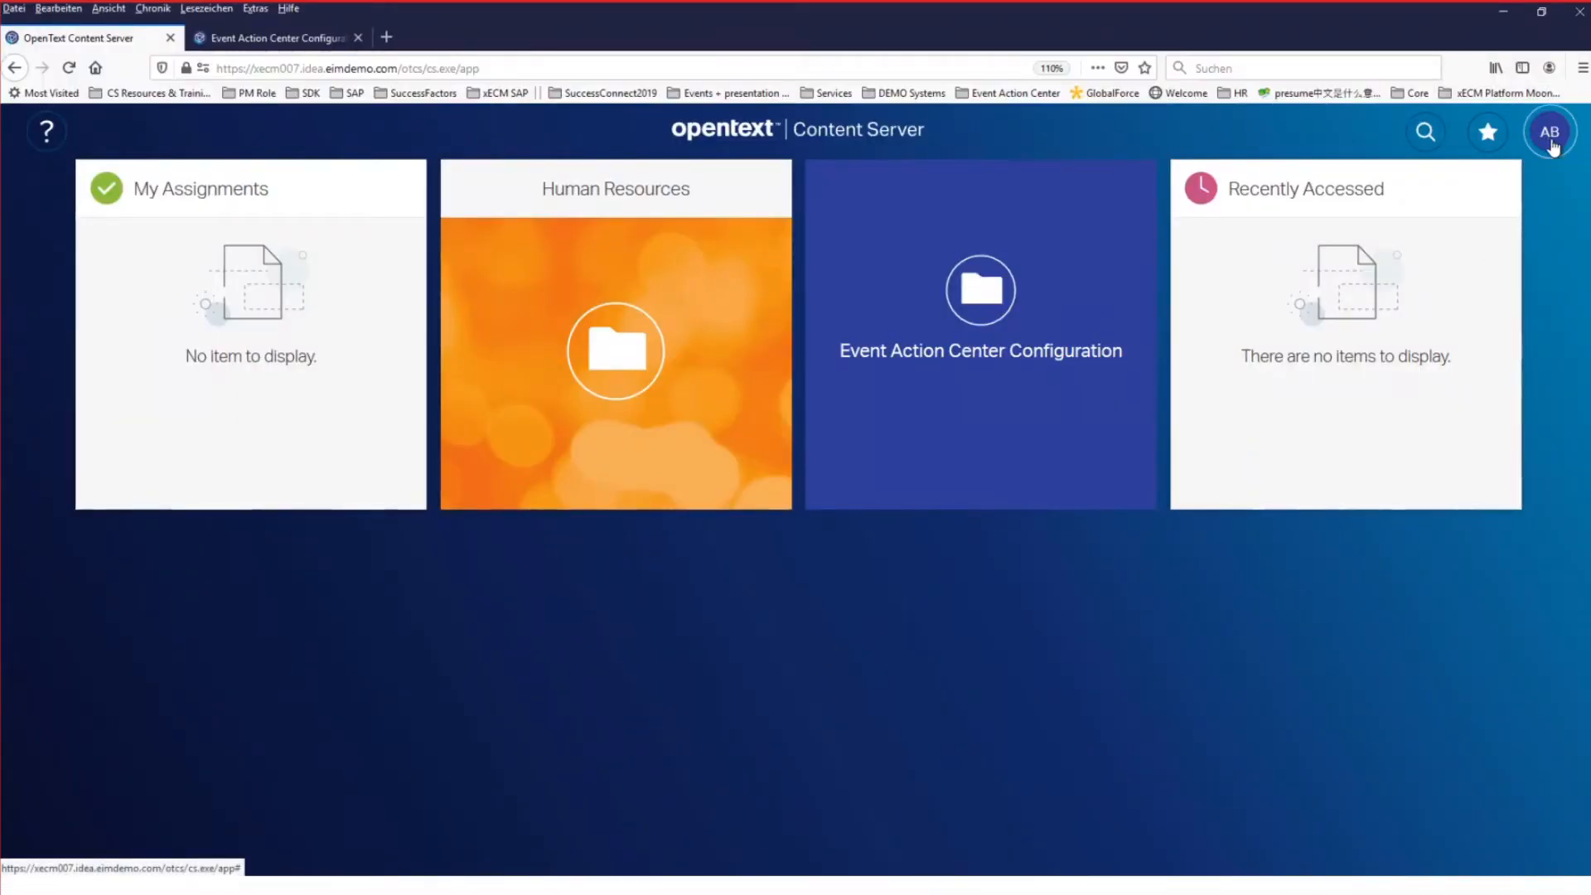
Step: Go into the Event Action Center Configuration area to reach the event list
{"action": "left_click", "coordinate": [1548, 133]}
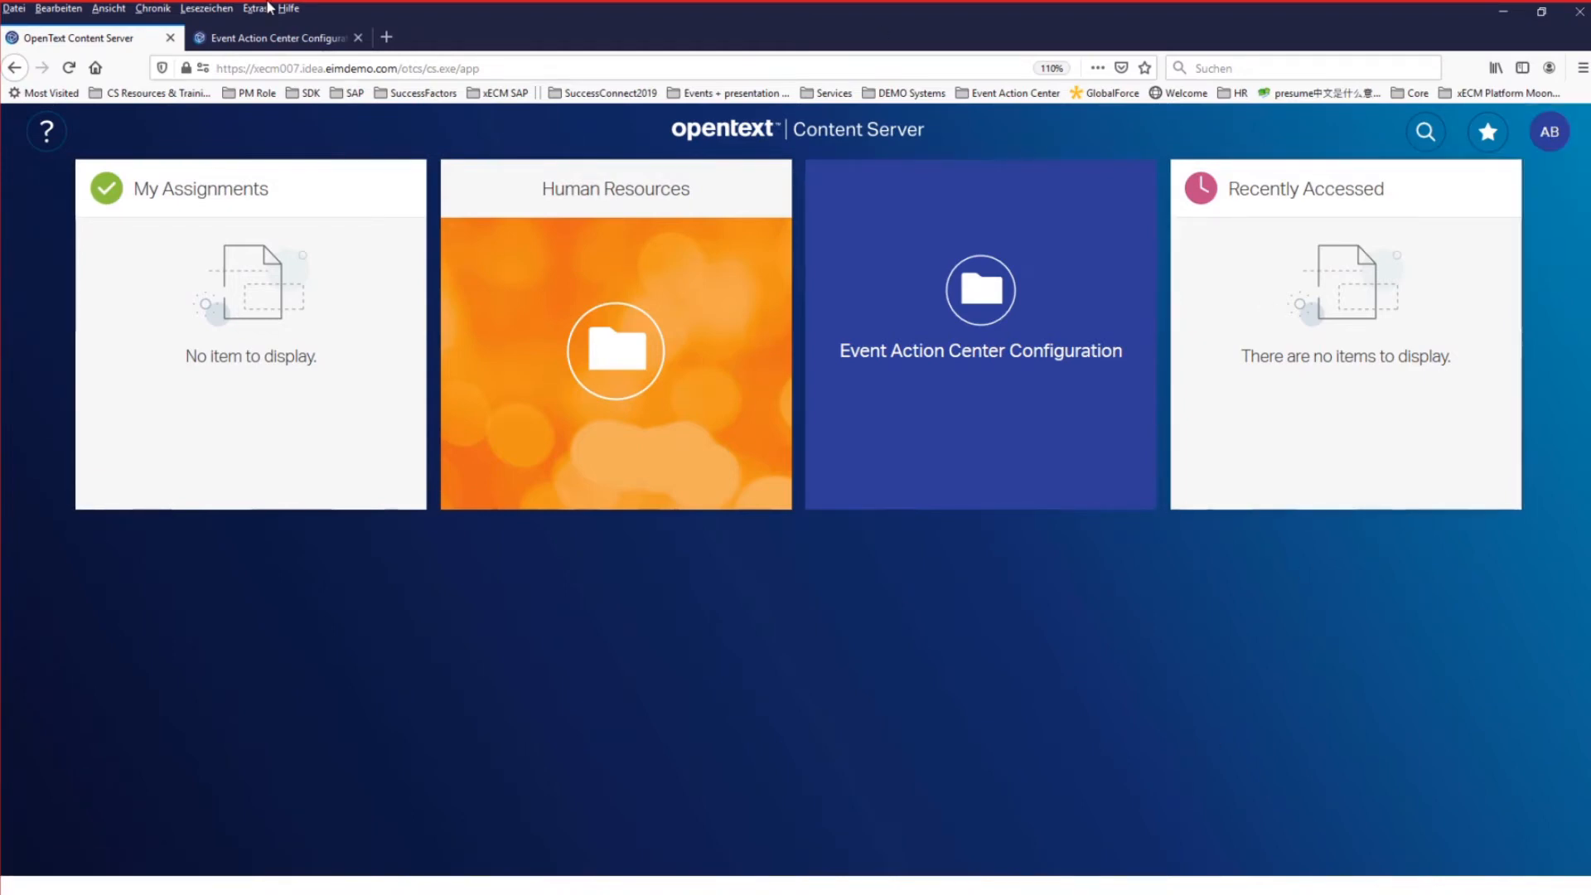
{"action": "mouse_move", "coordinate": [978, 344]}
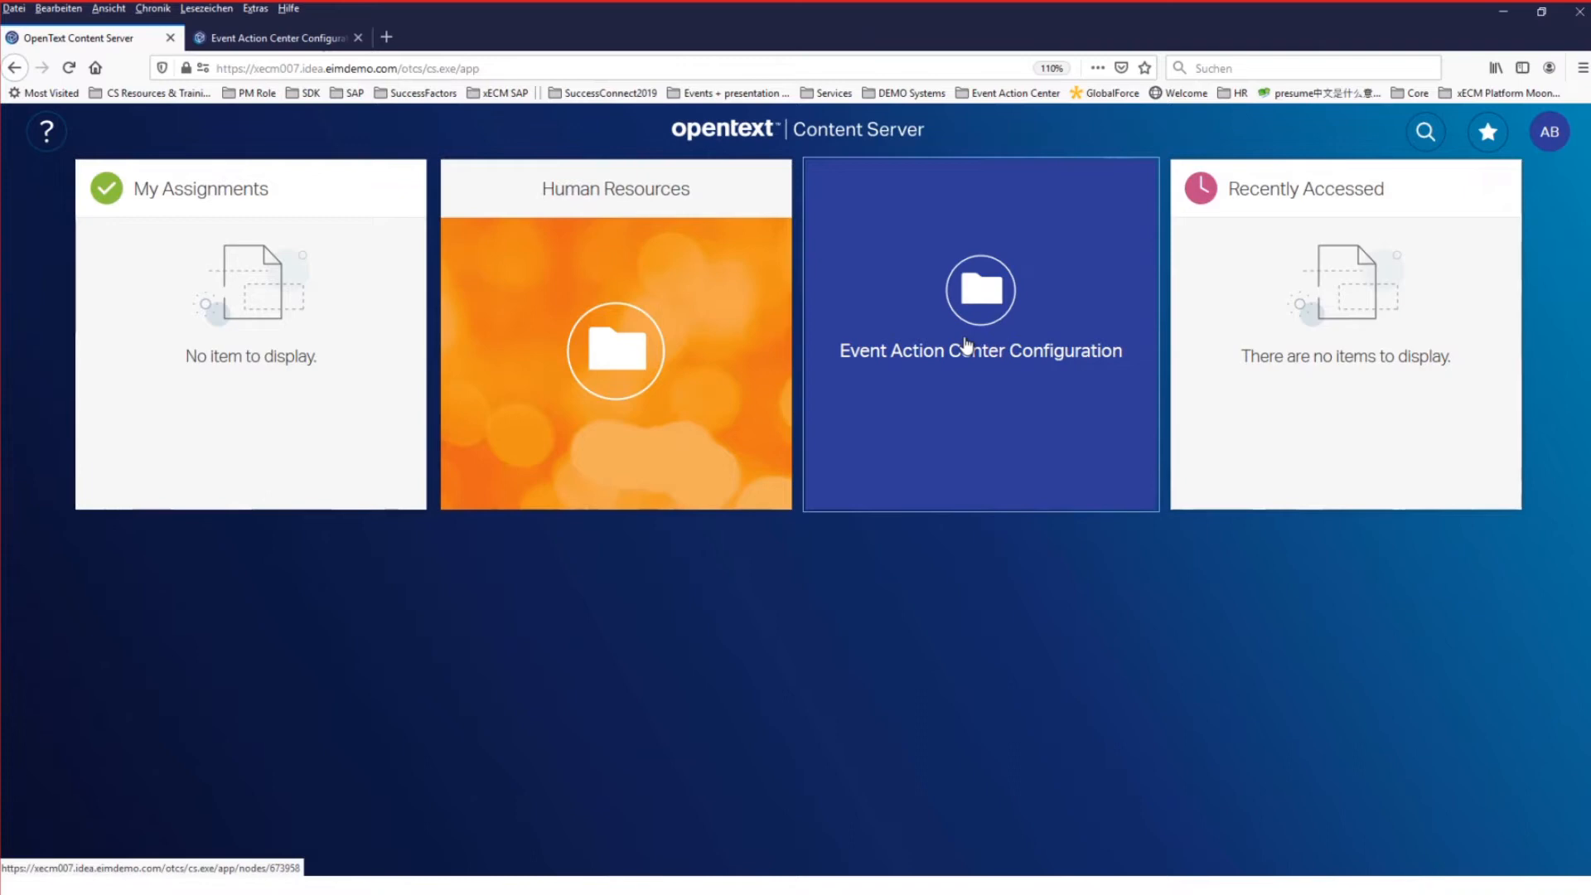
{"action": "mouse_move", "coordinate": [253, 187]}
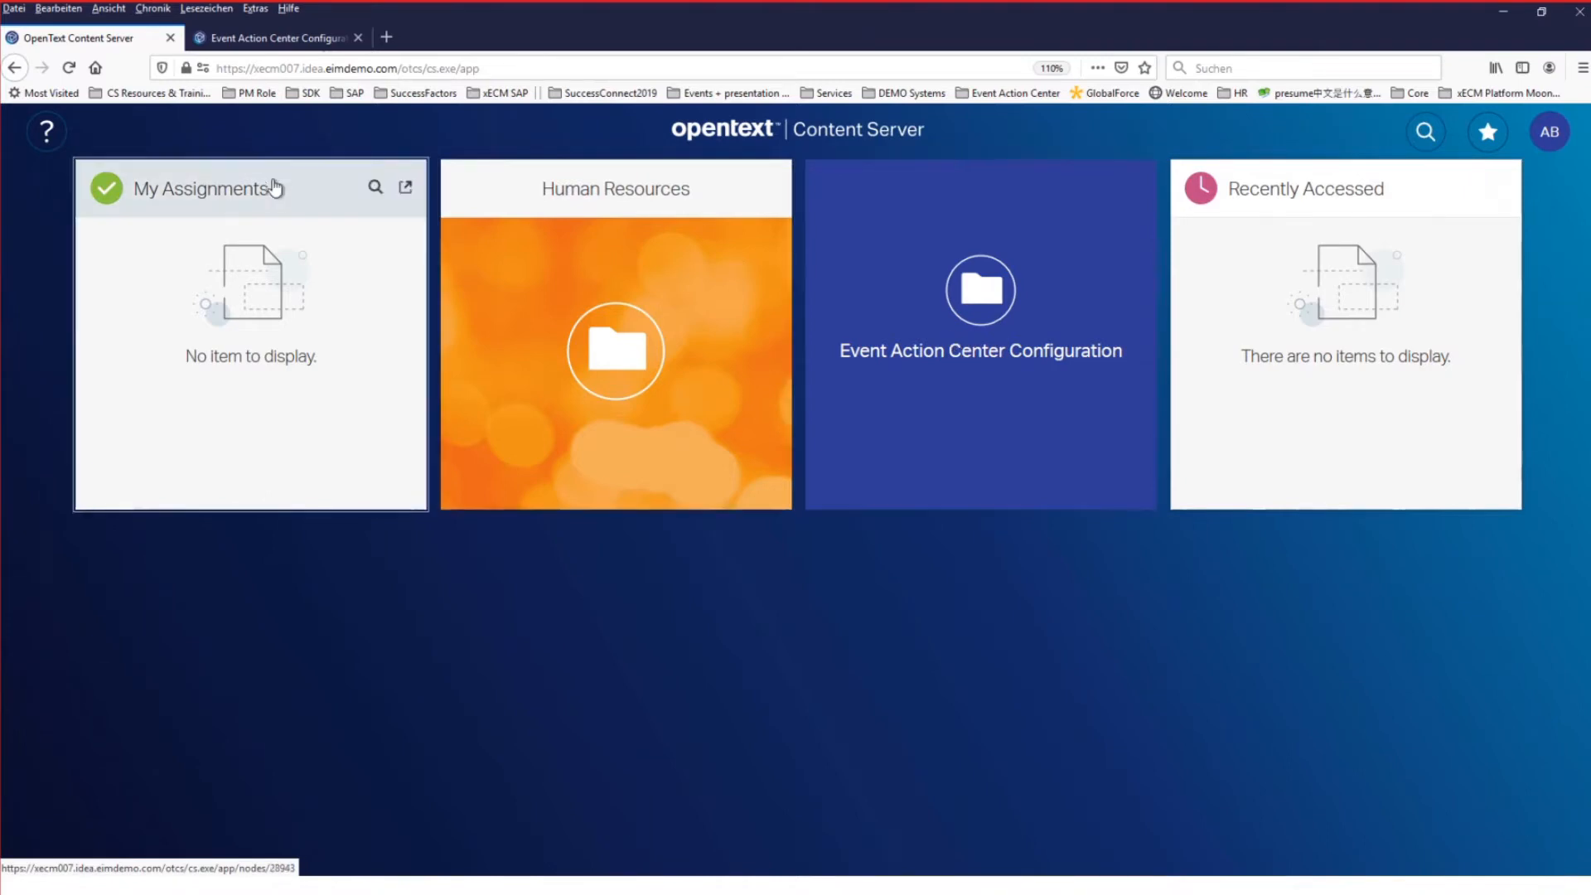
{"action": "left_click", "coordinate": [979, 349]}
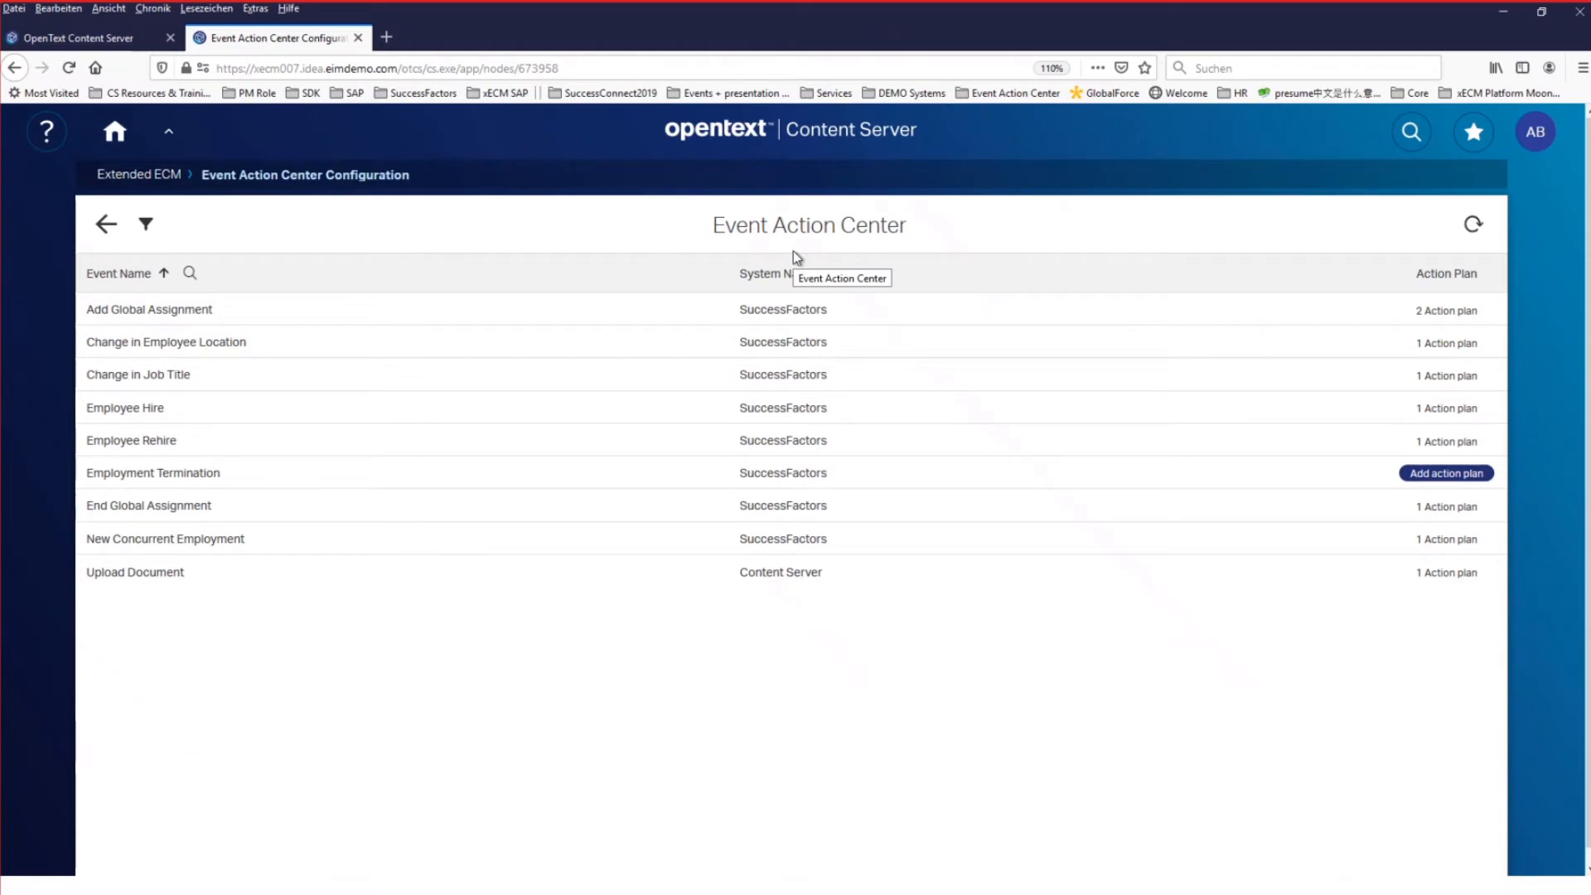
{"action": "mouse_move", "coordinate": [771, 300]}
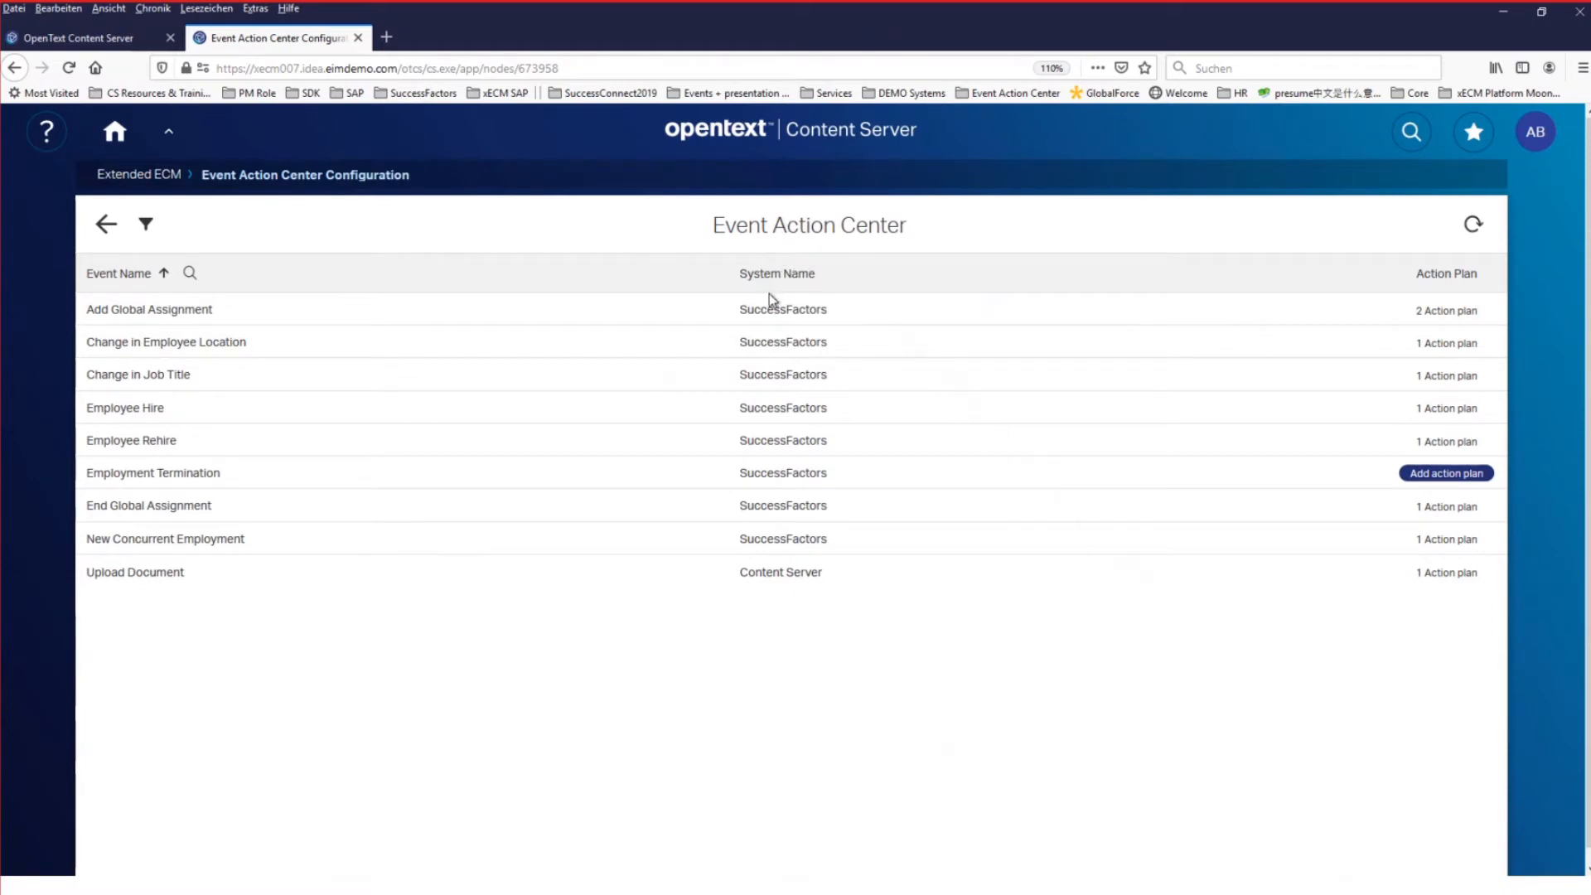
{"action": "mouse_move", "coordinate": [789, 348]}
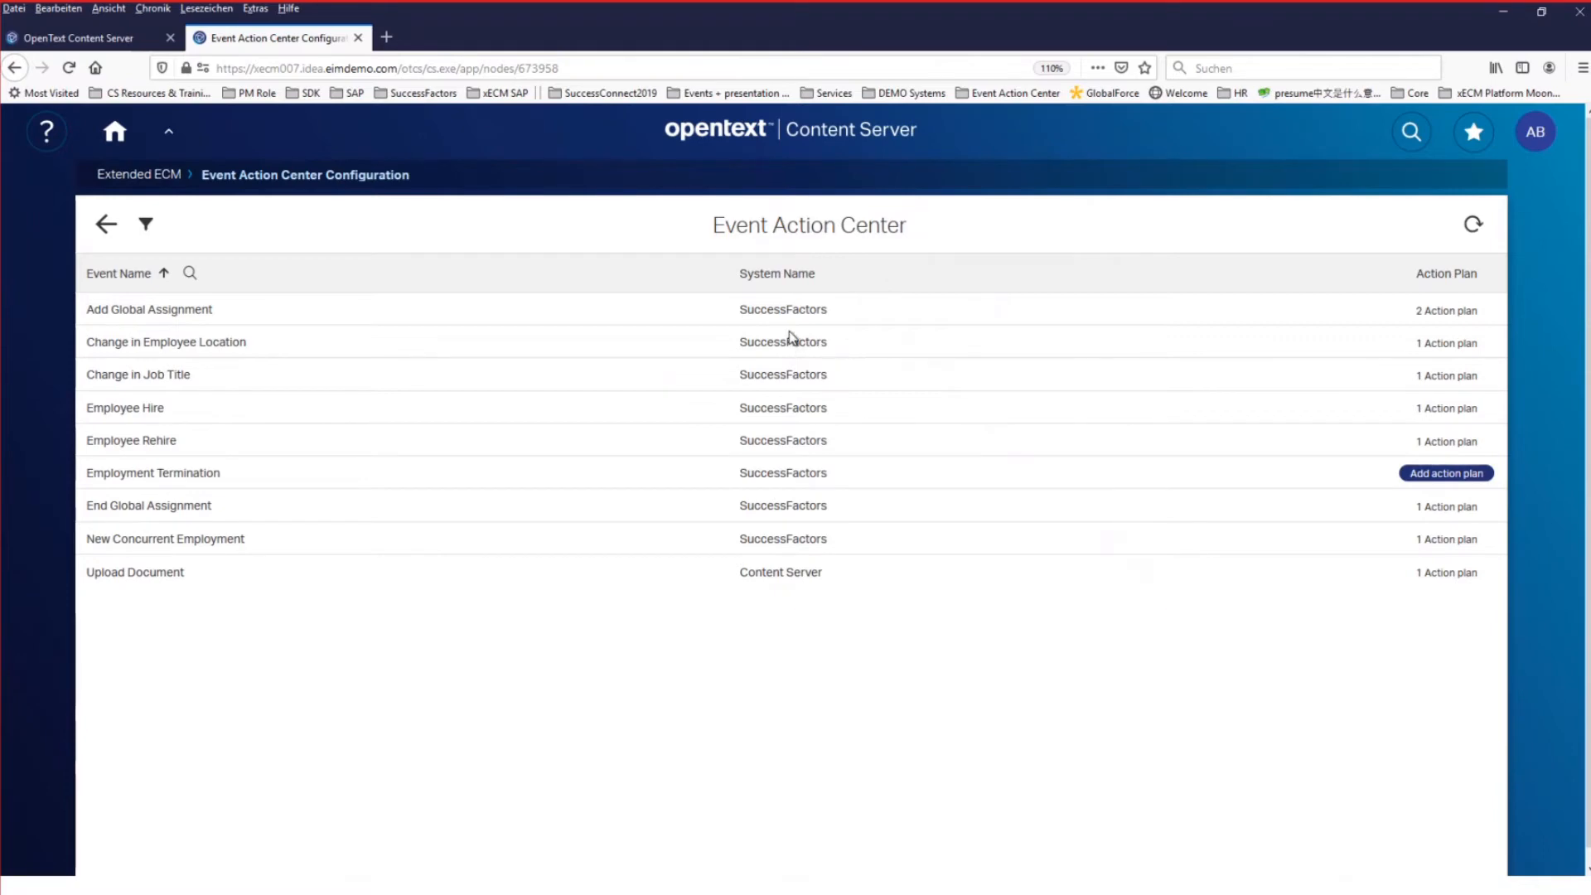
{"action": "mouse_move", "coordinate": [806, 336]}
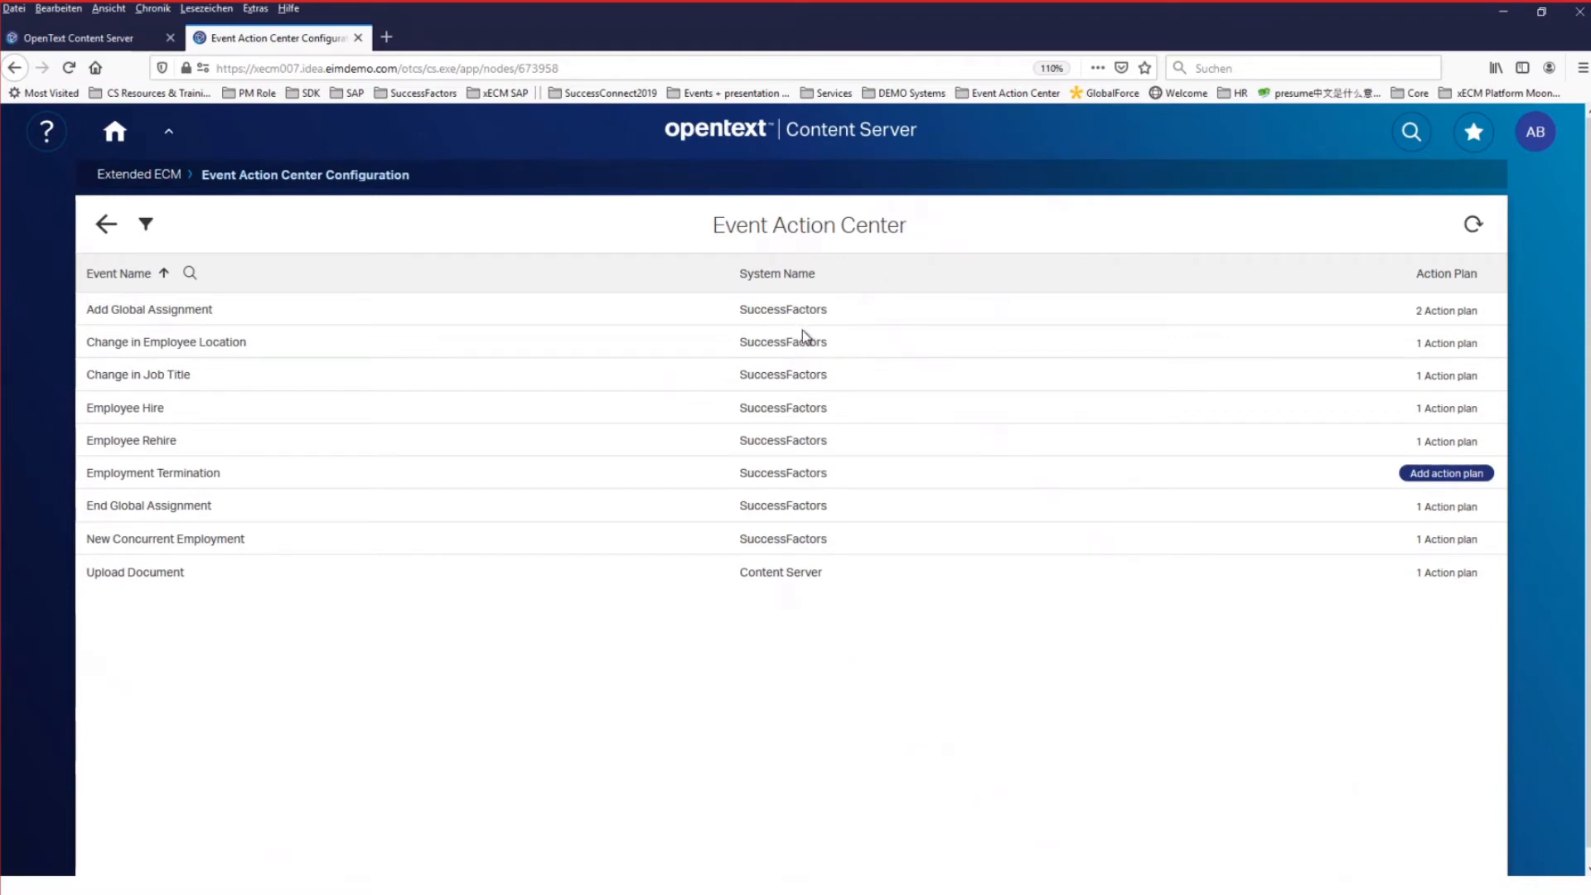
{"action": "mouse_move", "coordinate": [224, 350]}
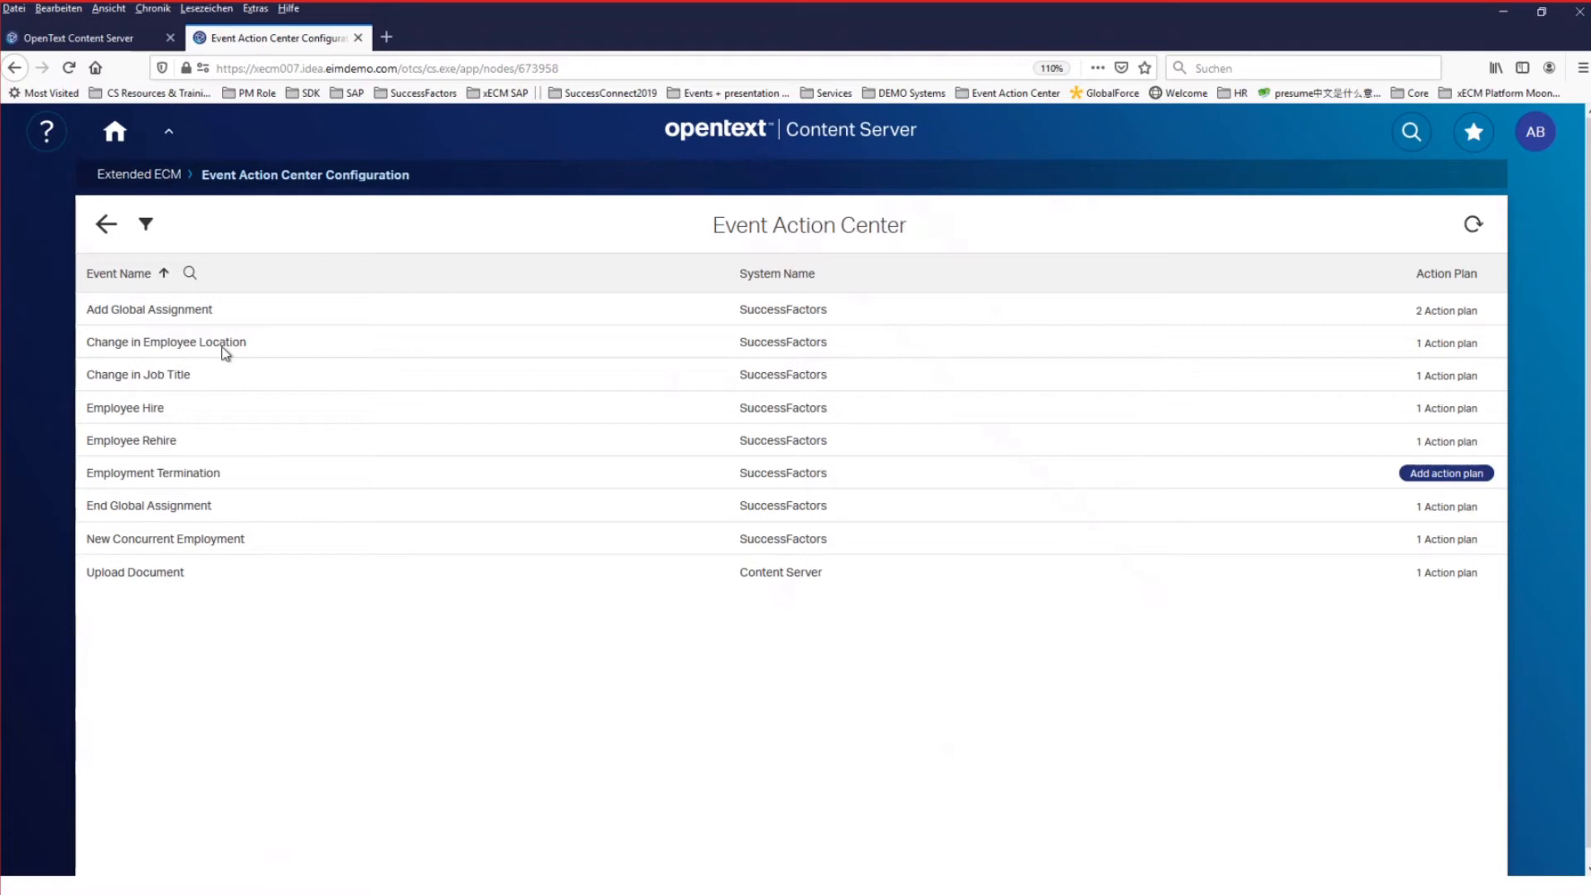
{"action": "mouse_move", "coordinate": [243, 555]}
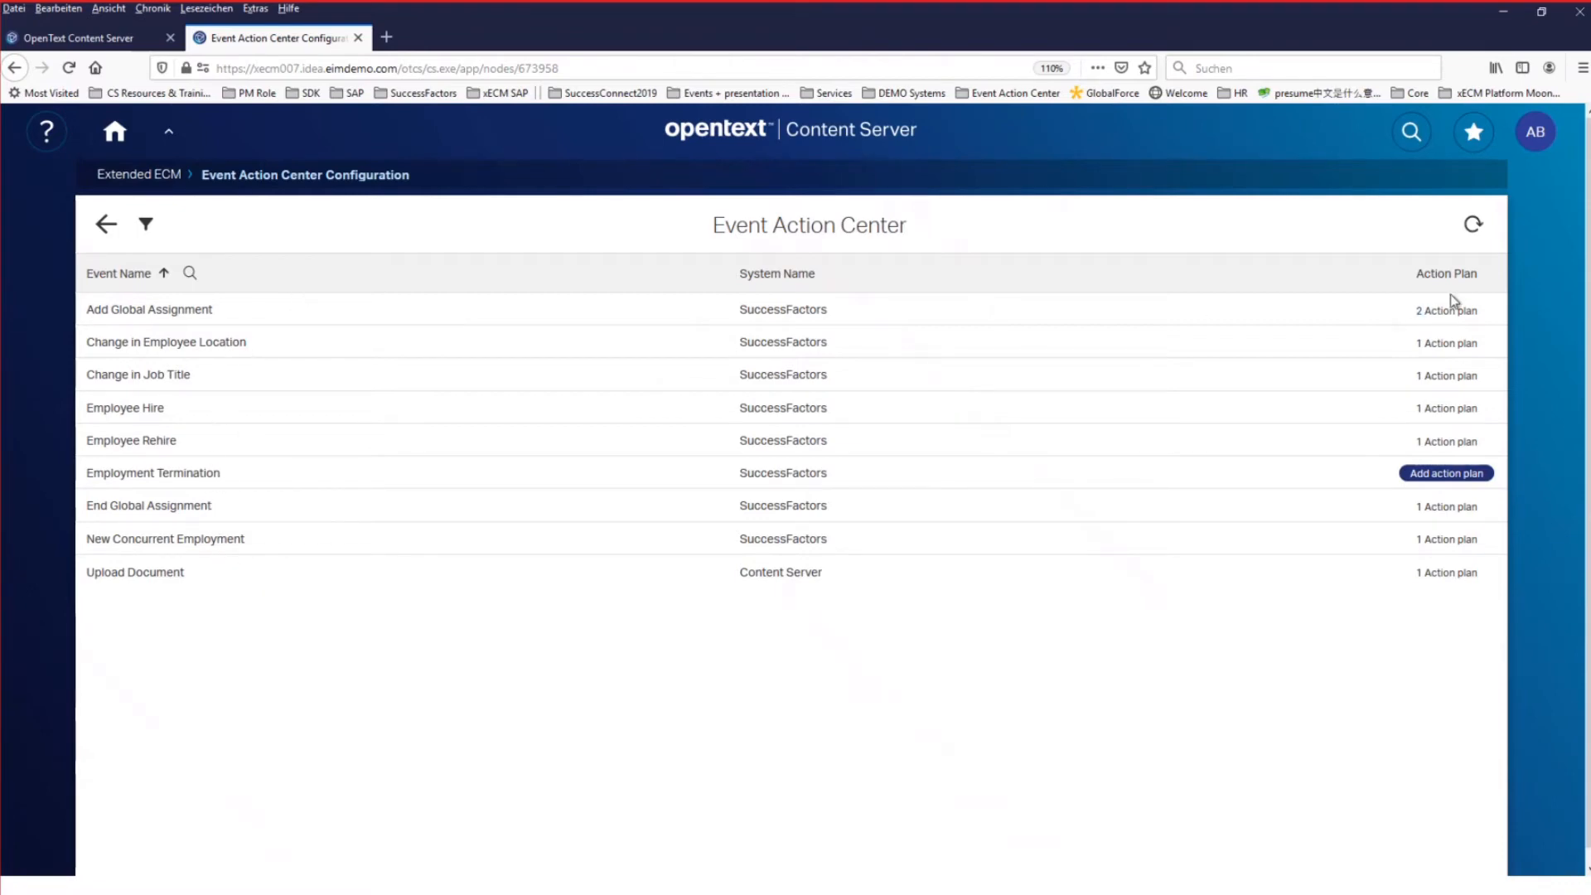
Step: Show the action plans for the Add Global Assignment event, revealing Action plan 1
{"action": "left_click", "coordinate": [1445, 310]}
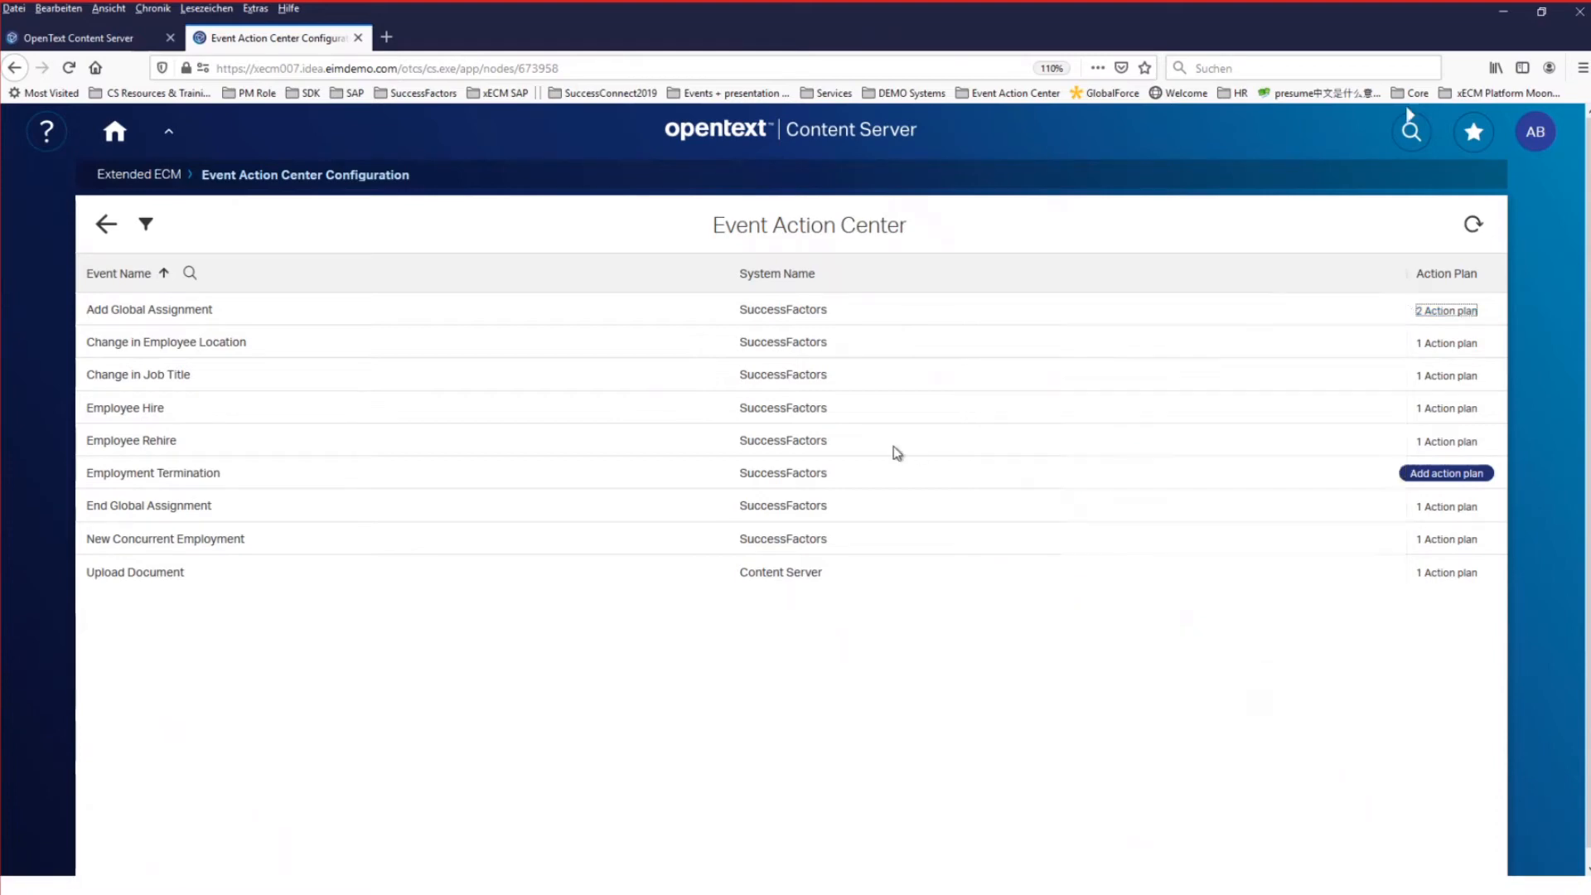
{"action": "mouse_move", "coordinate": [214, 324]}
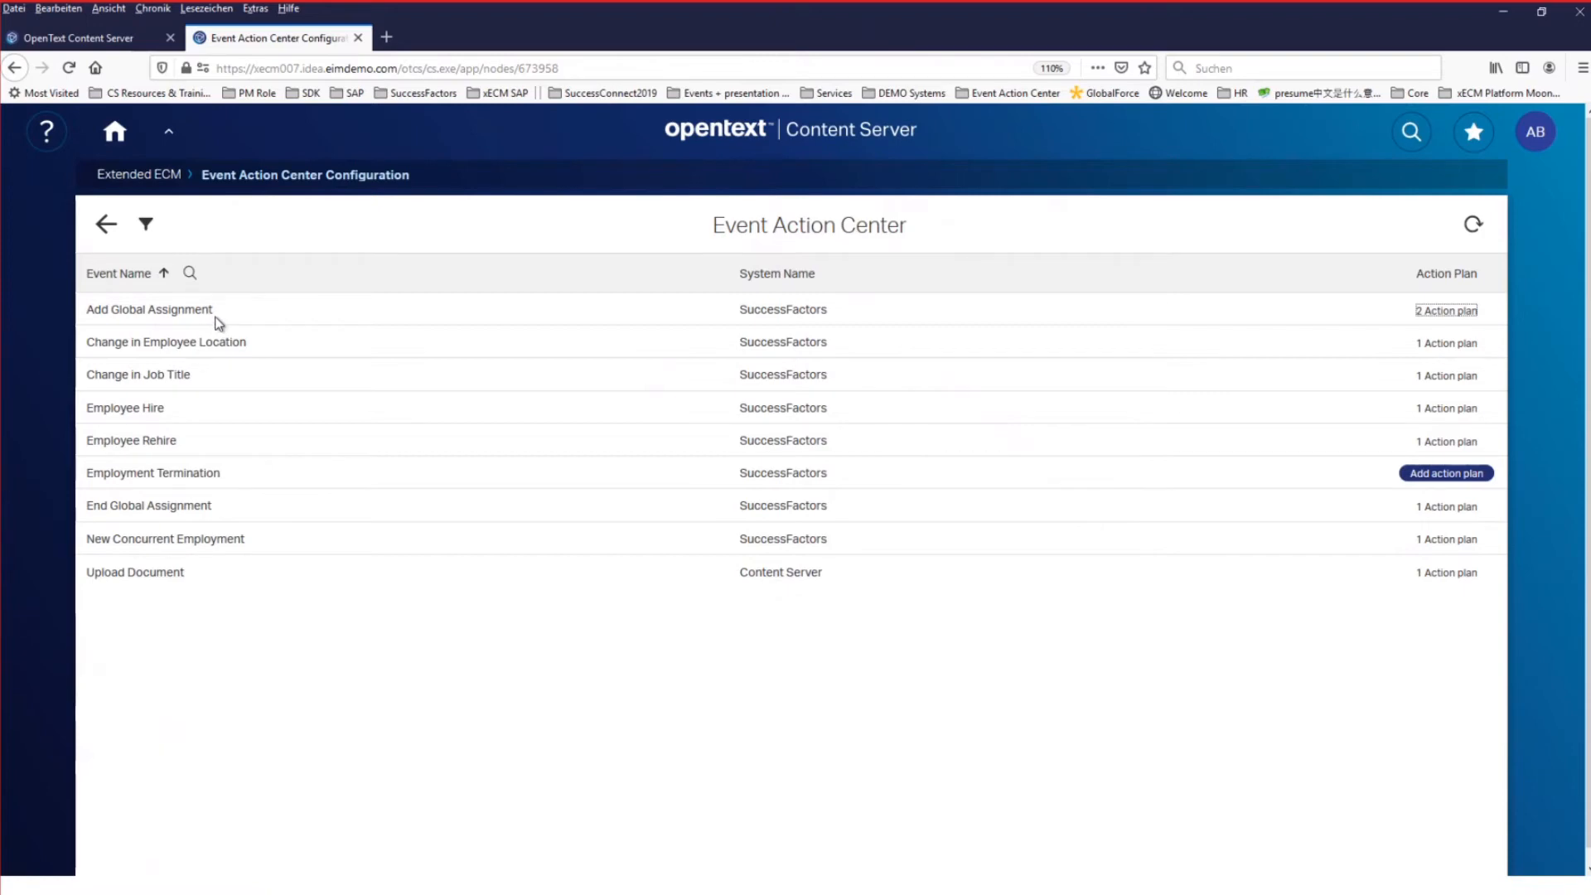
{"action": "left_click", "coordinate": [1445, 310]}
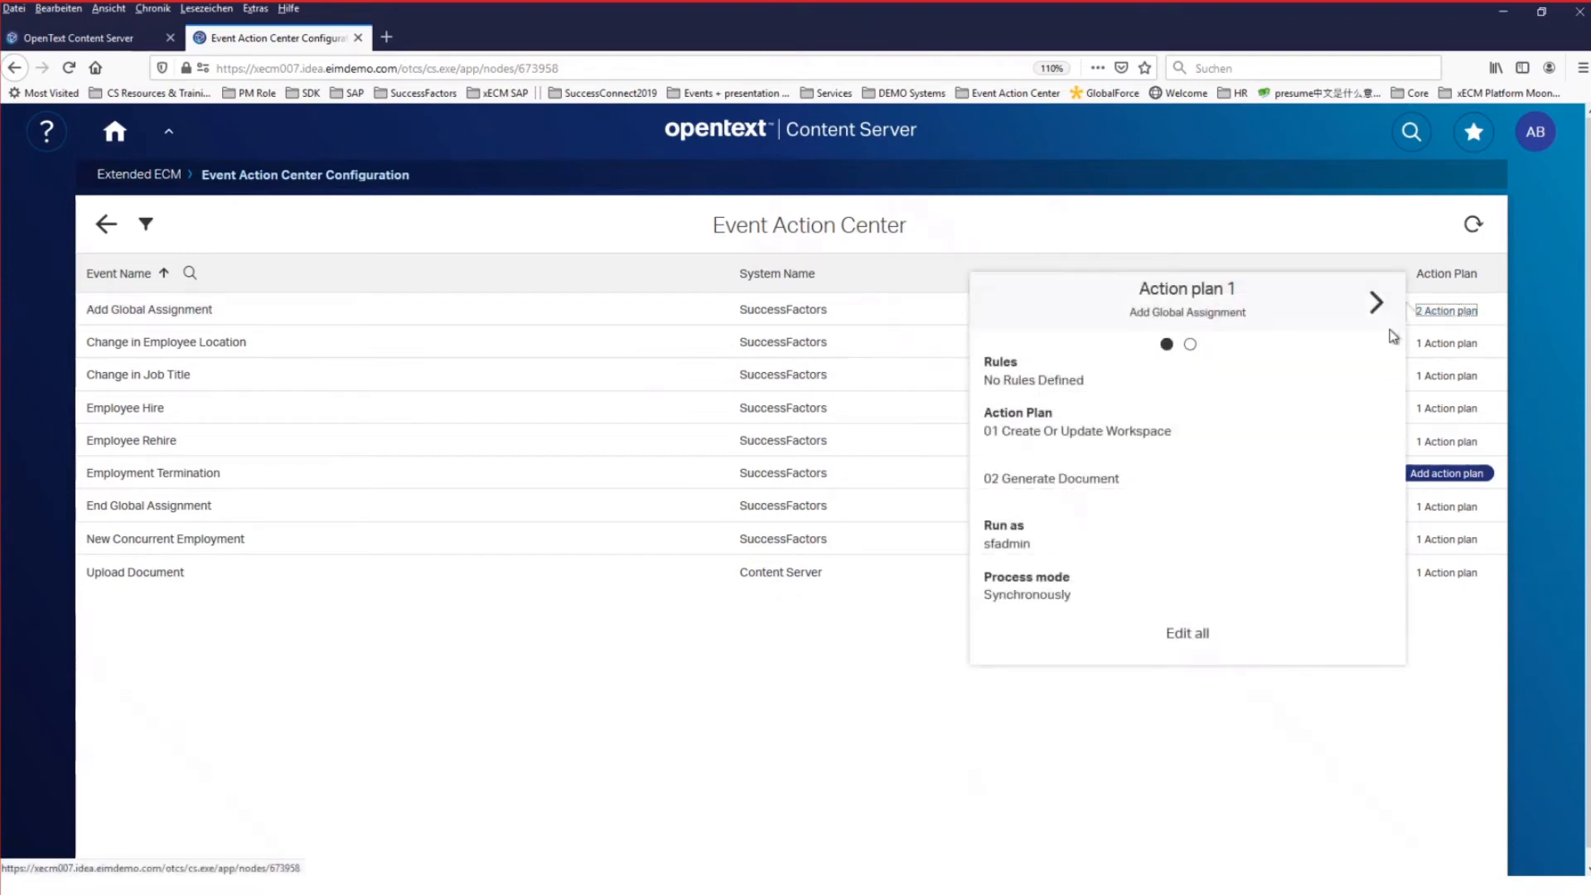
Step: Review Action plan 2 with its United State rule and workspace step, then return to plan 1
{"action": "left_click", "coordinate": [1375, 301]}
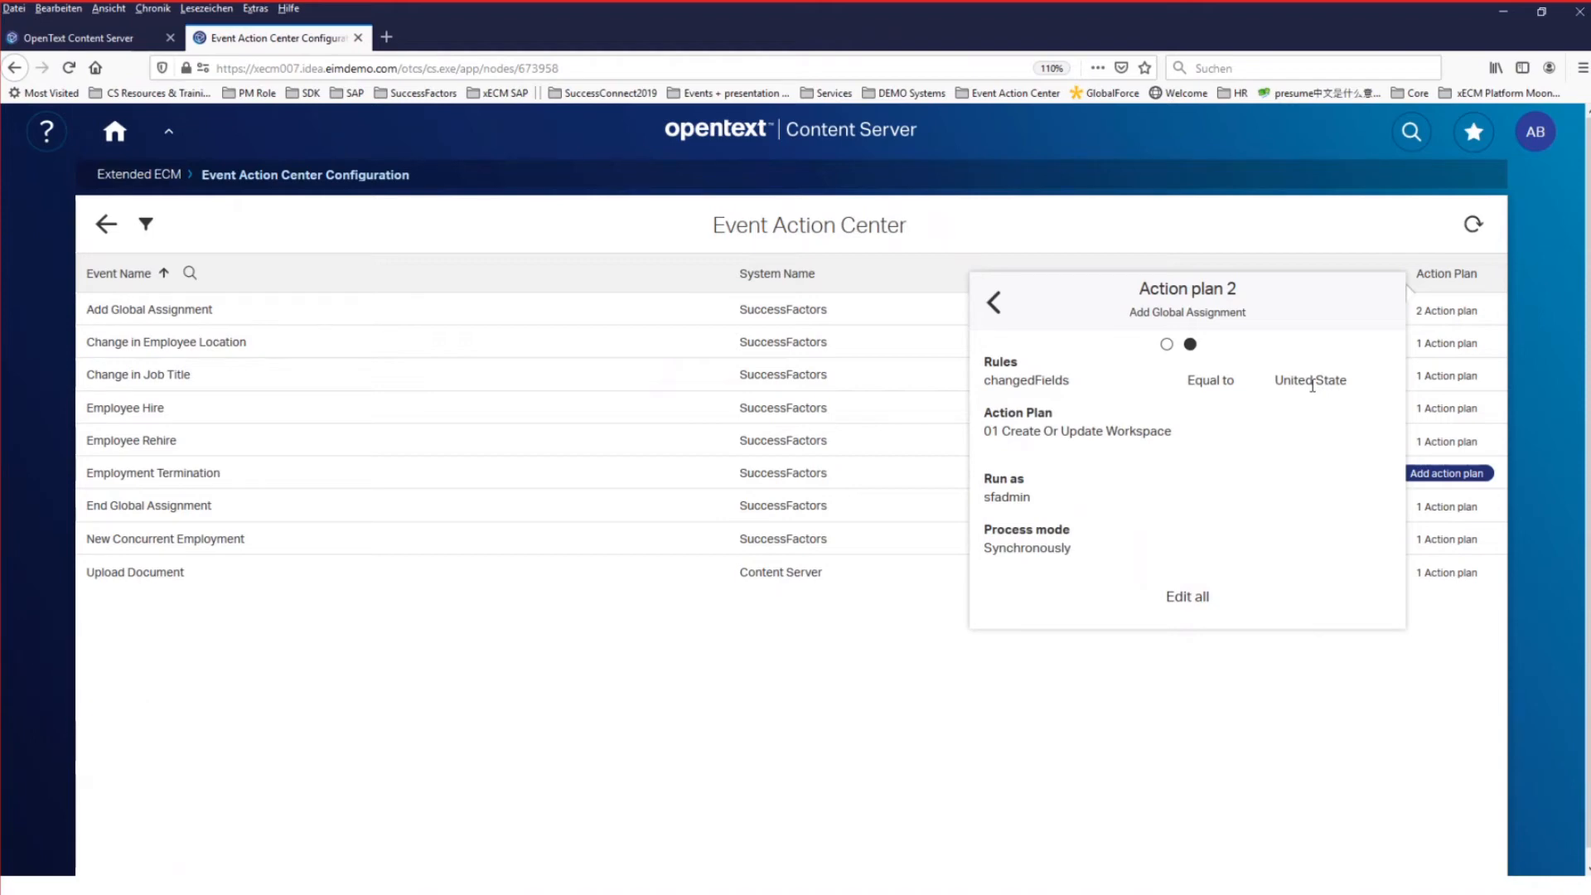
{"action": "mouse_move", "coordinate": [1106, 430]}
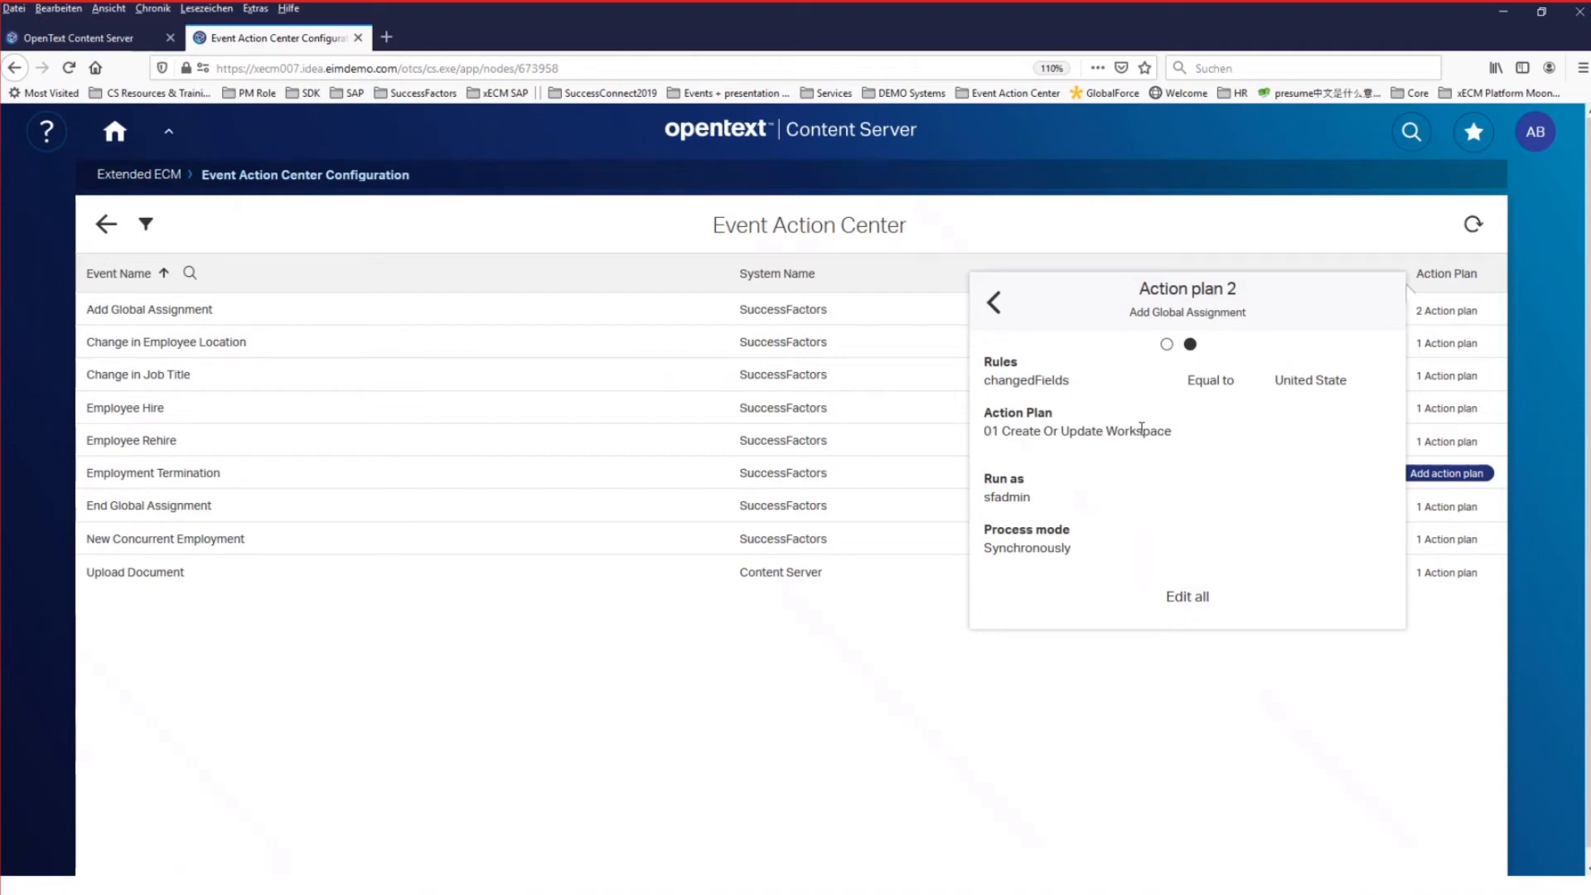
{"action": "mouse_move", "coordinate": [1026, 487]}
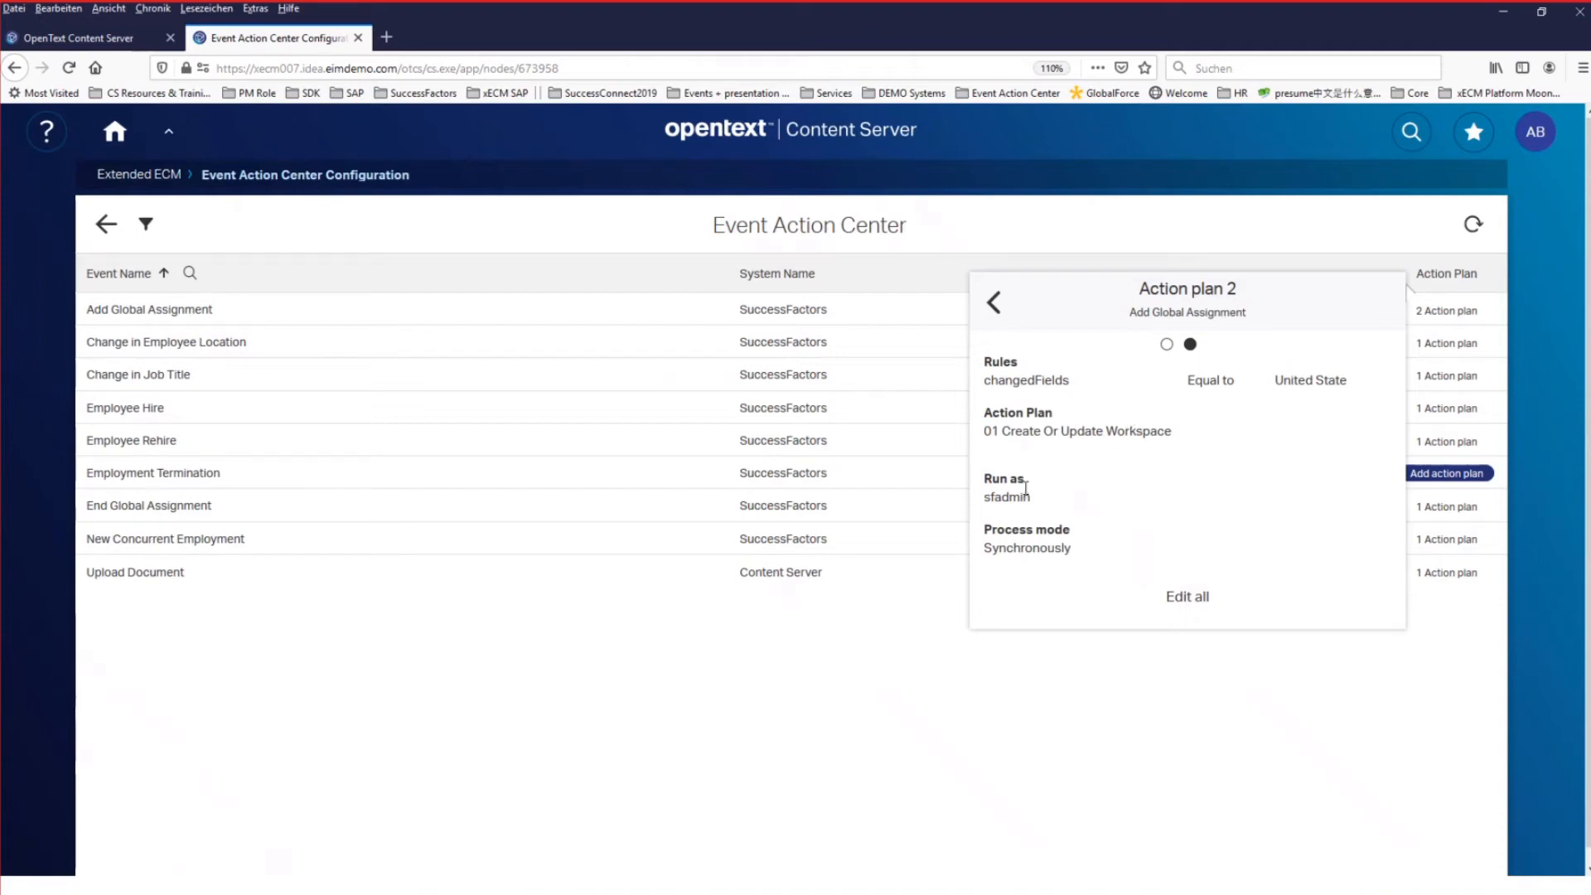
{"action": "mouse_move", "coordinate": [1046, 488]}
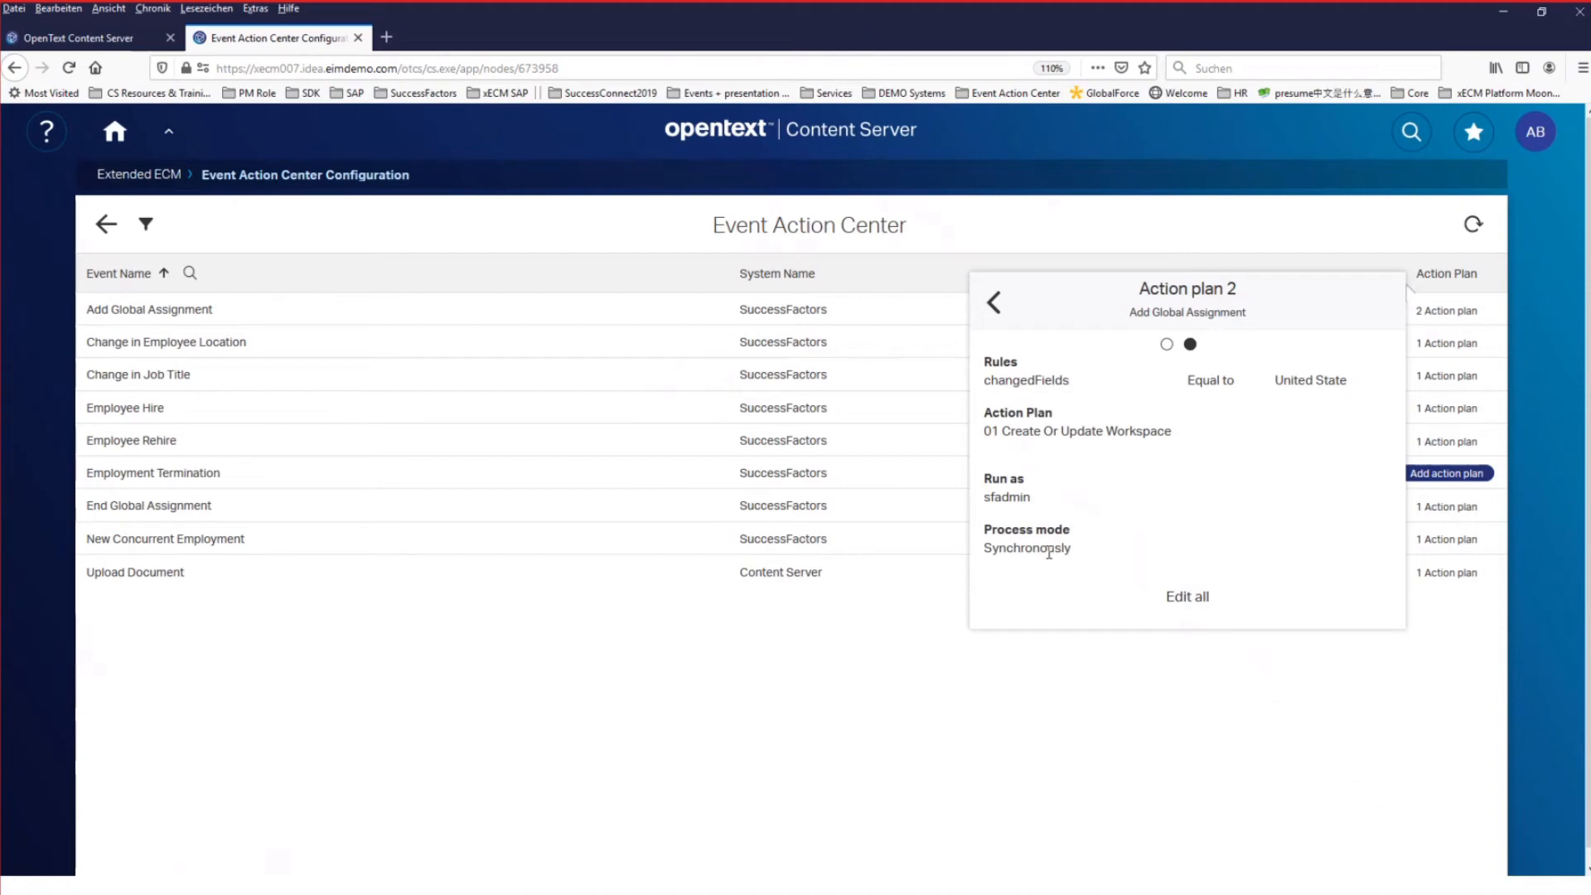
{"action": "mouse_move", "coordinate": [1059, 552]}
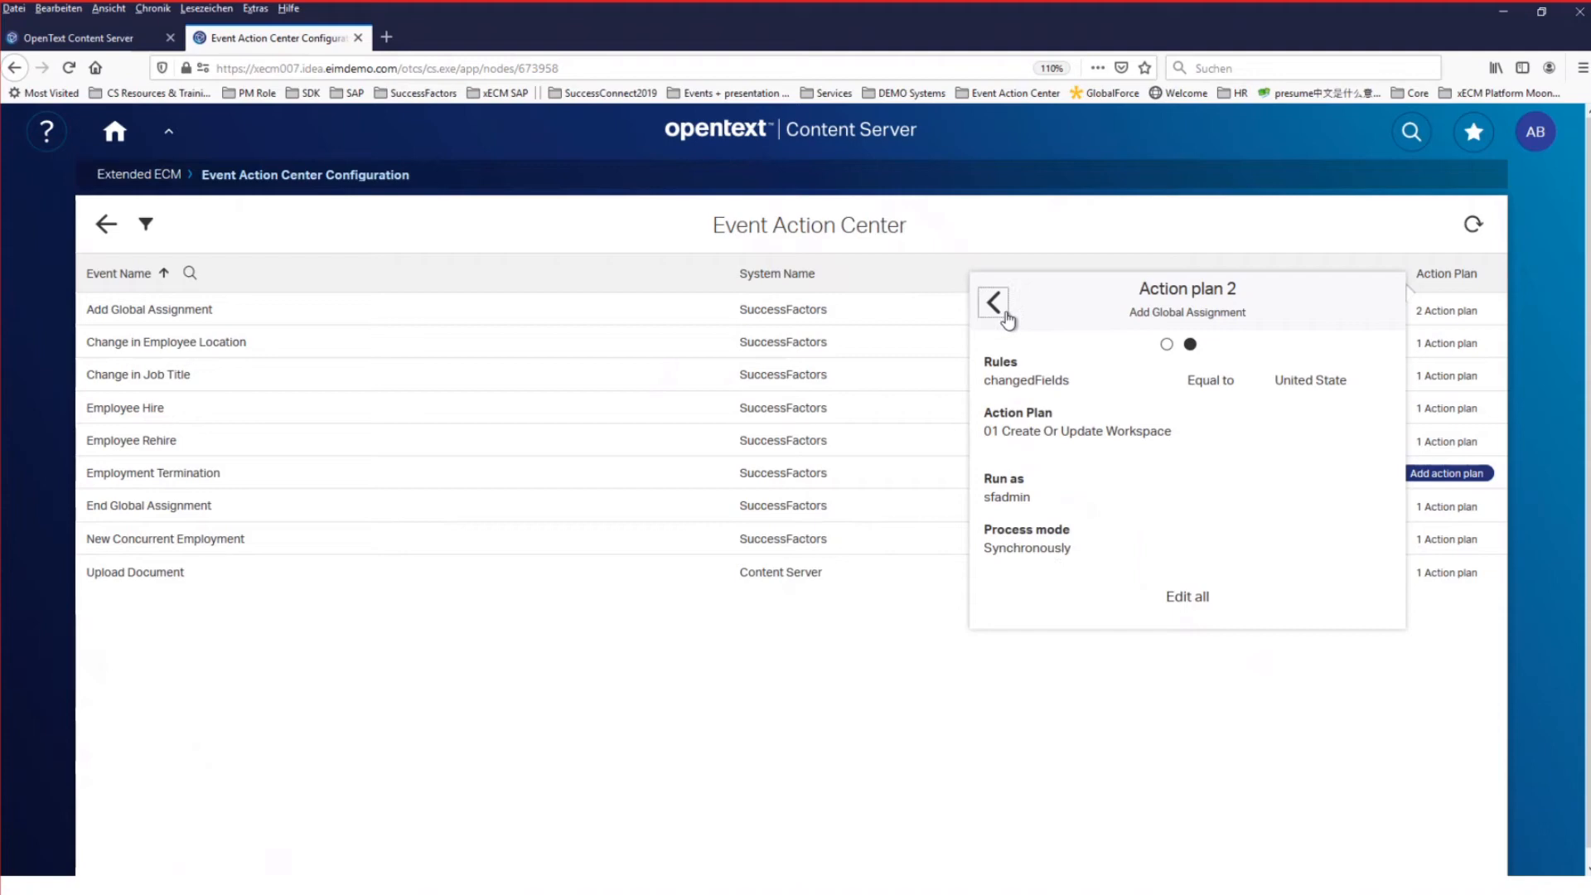
{"action": "left_click", "coordinate": [992, 302]}
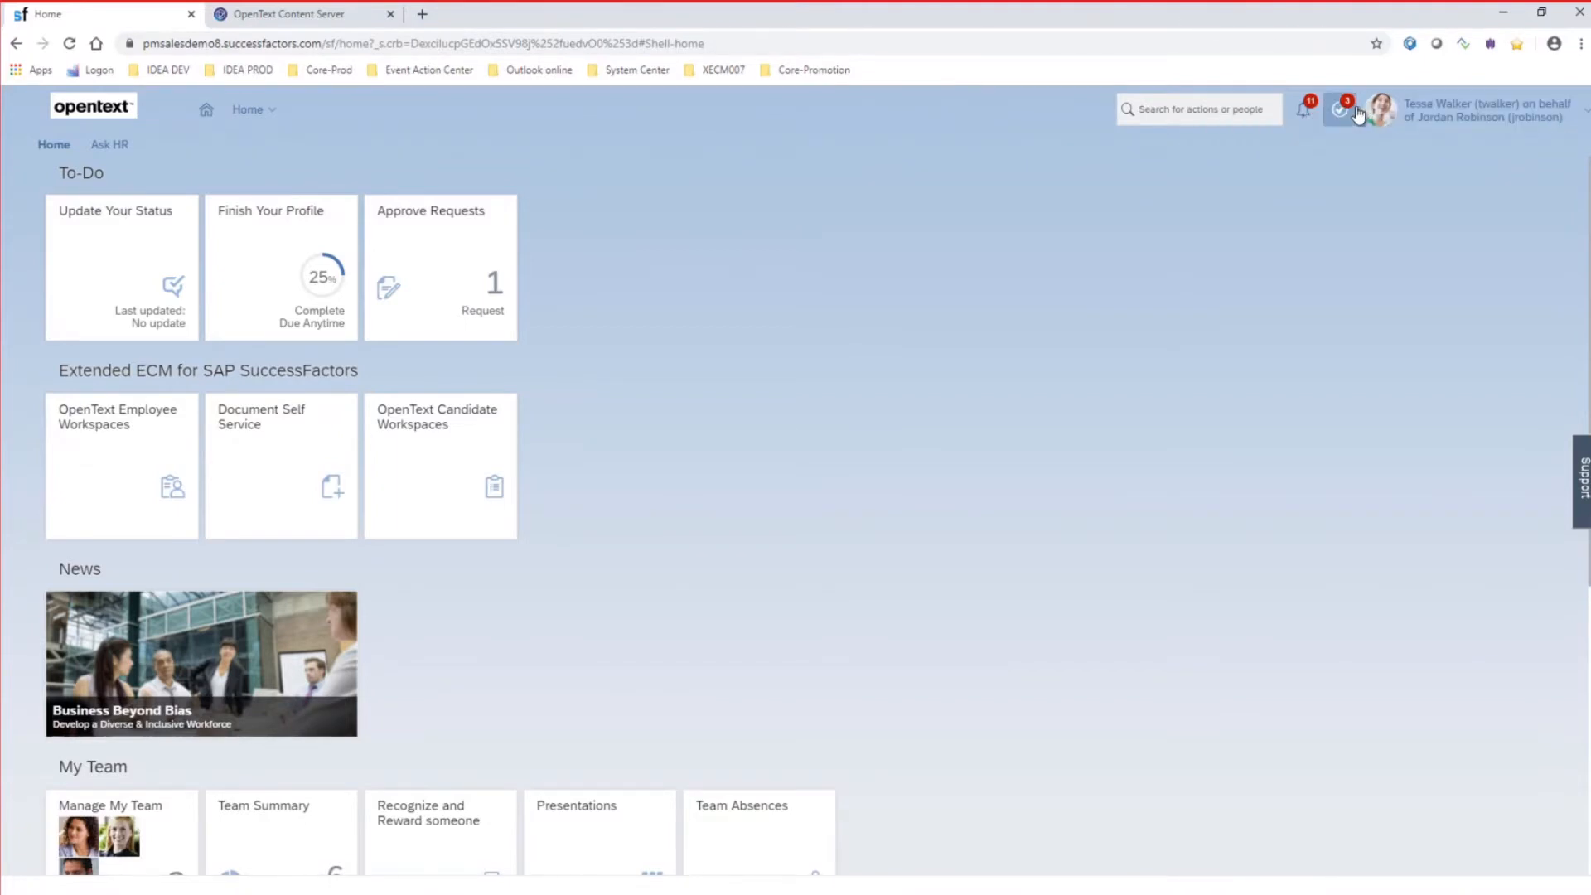
{"action": "left_click", "coordinate": [1340, 109]}
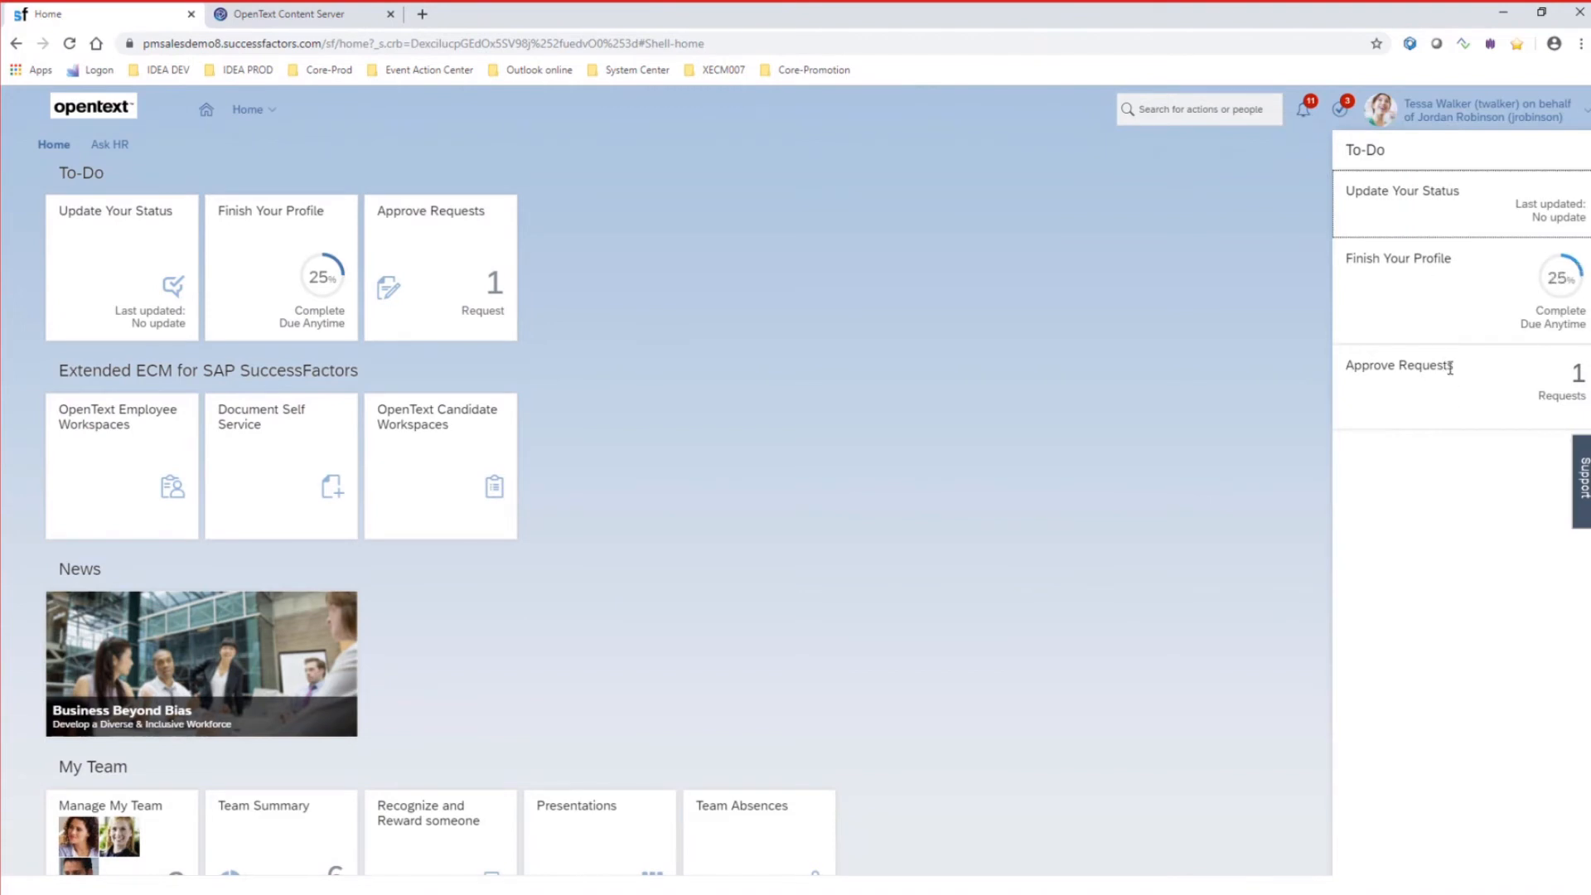
{"action": "left_click", "coordinate": [1399, 365]}
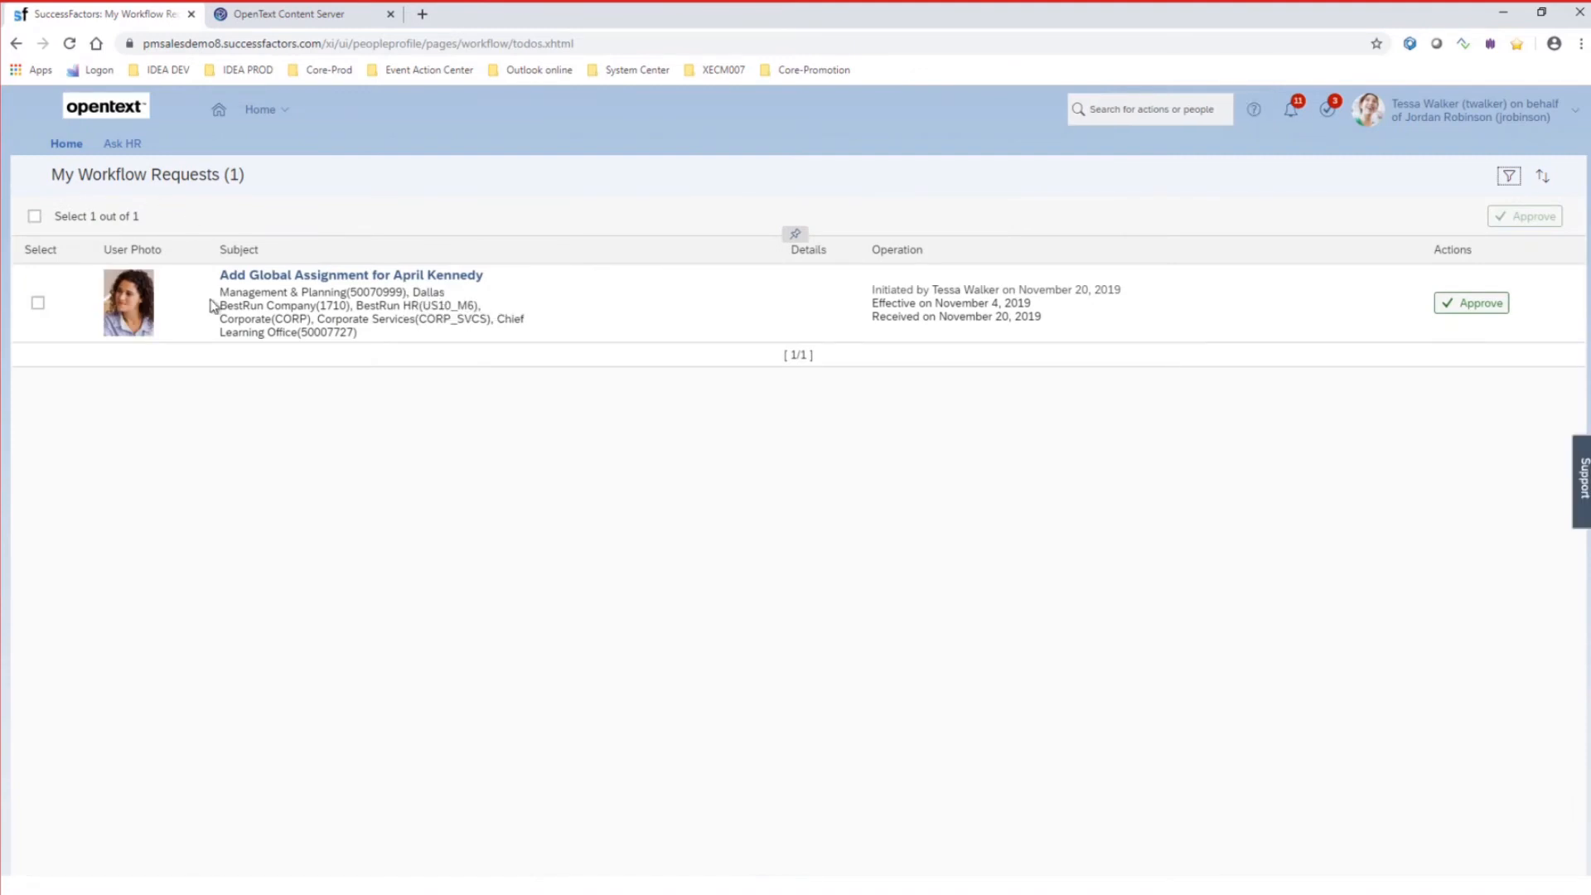
{"action": "mouse_move", "coordinate": [406, 318]}
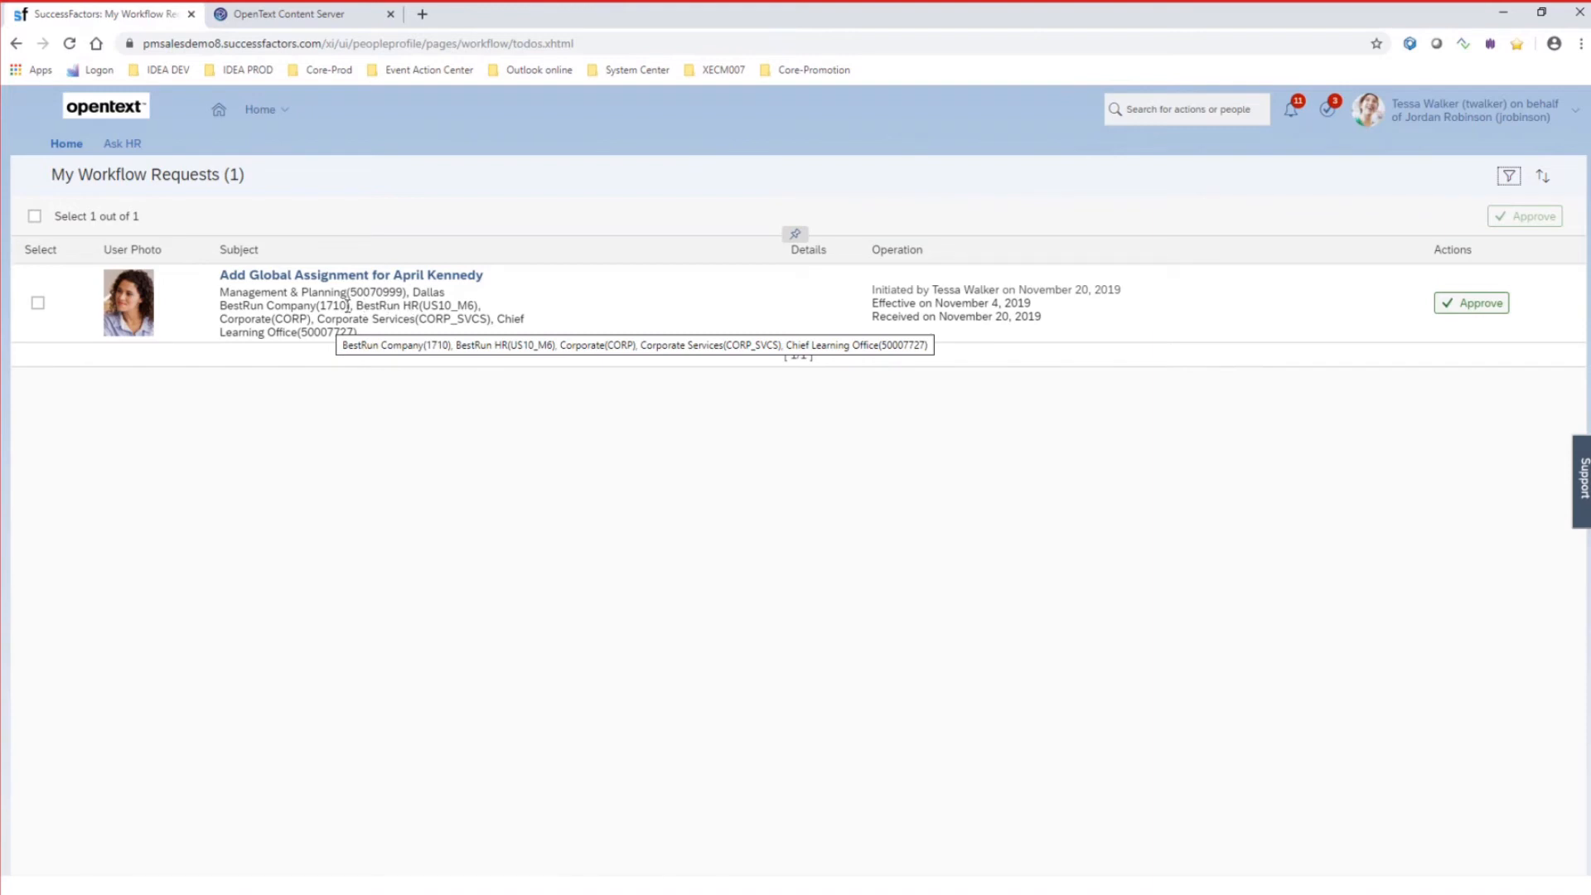
{"action": "mouse_move", "coordinate": [1472, 301]}
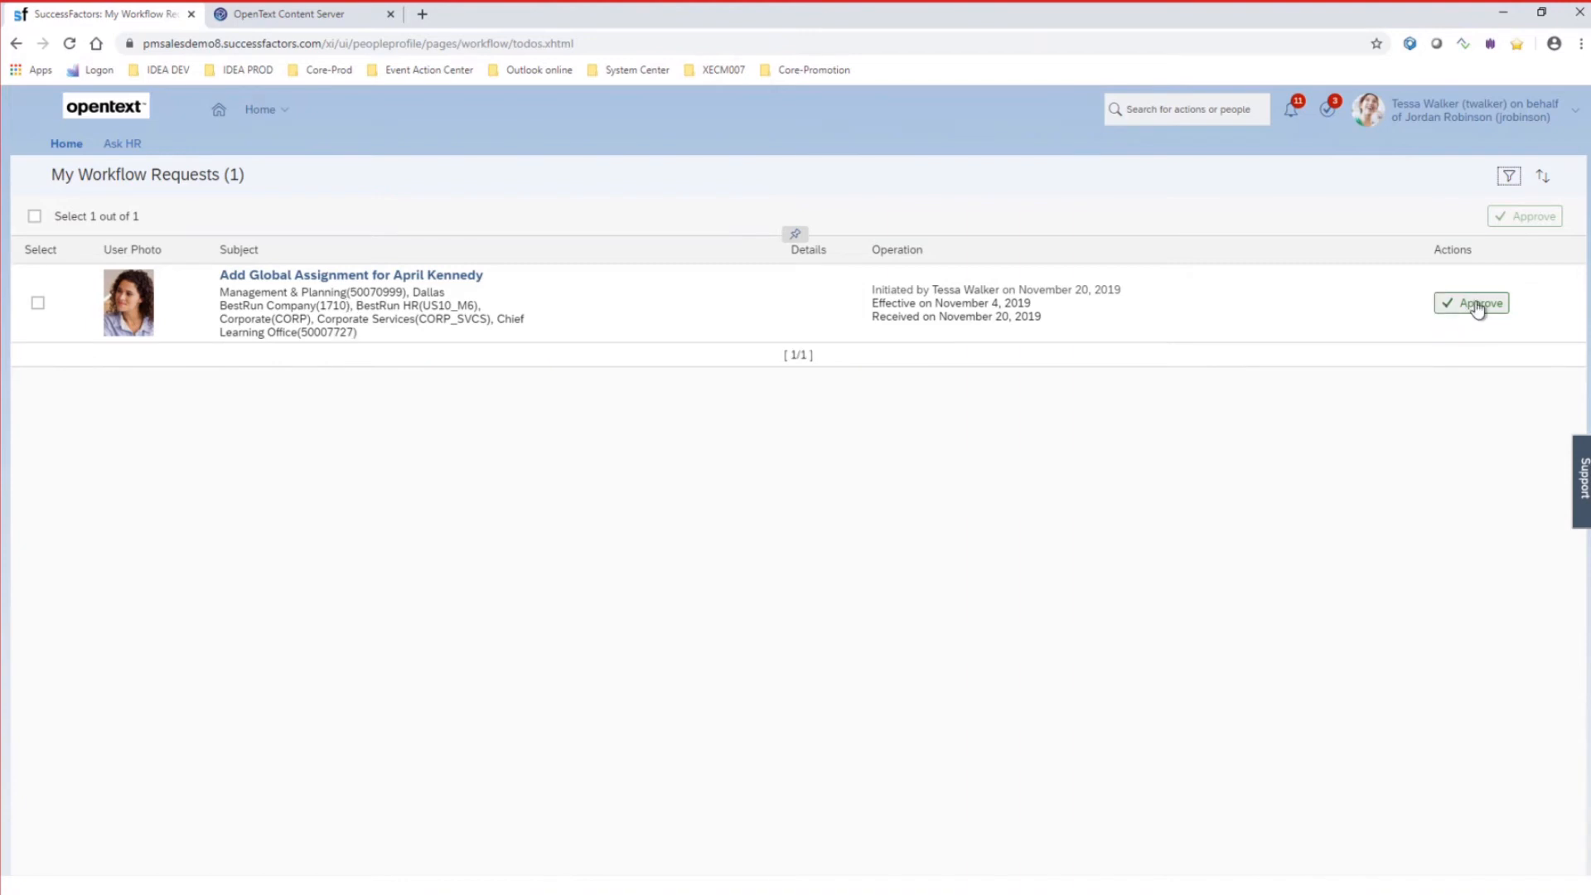
{"action": "left_click", "coordinate": [1470, 301]}
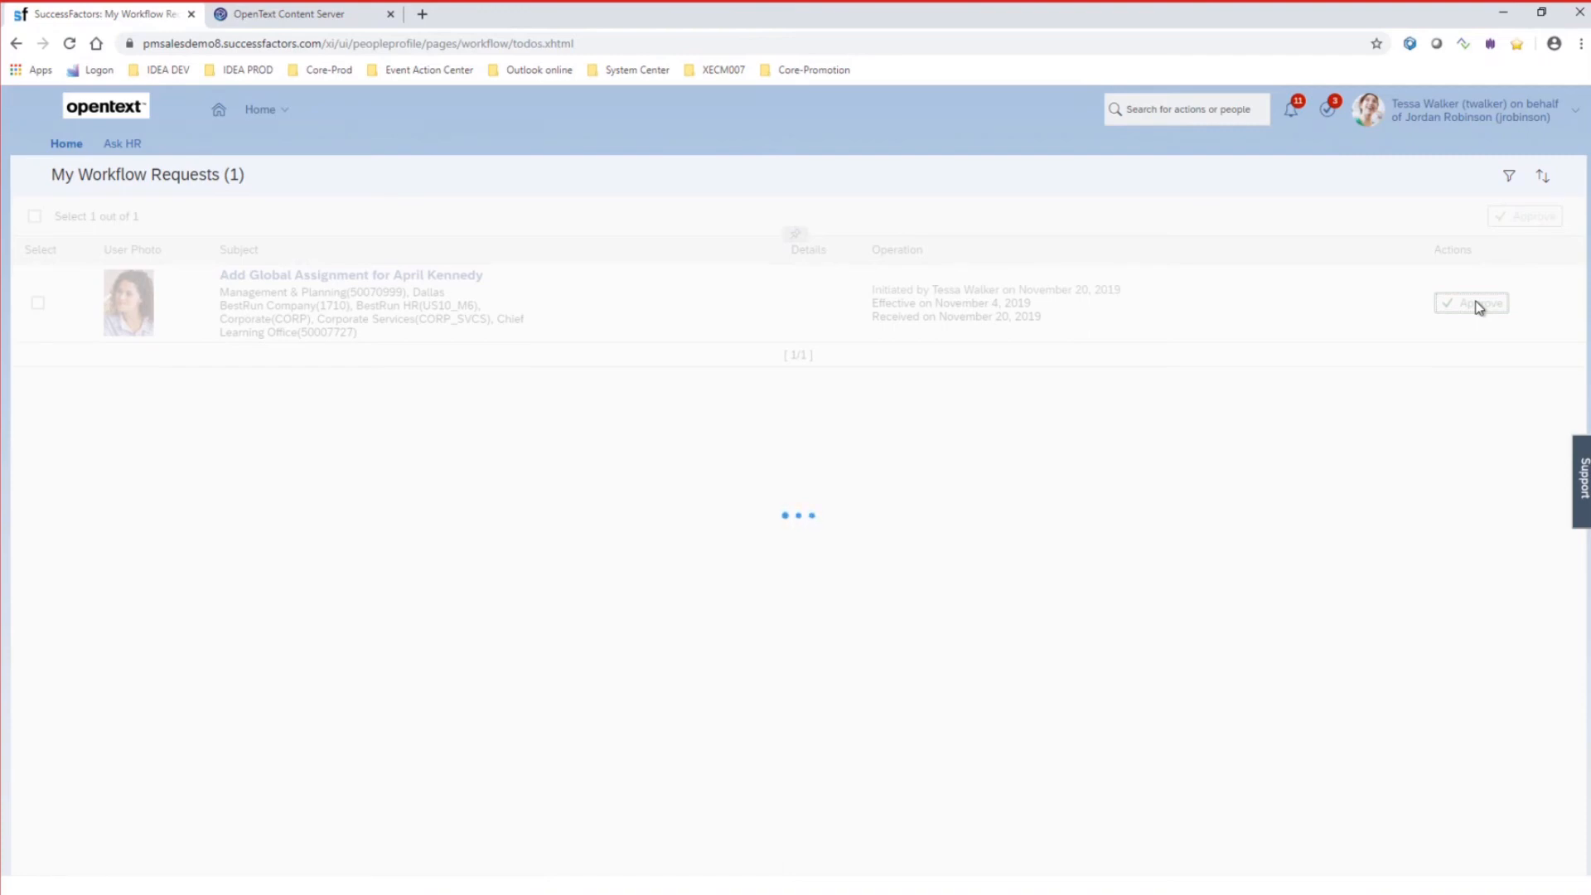
Step: Confirm no workflow requests remain, then recheck the Add Global Assignment action plans
{"action": "left_click", "coordinate": [276, 38]}
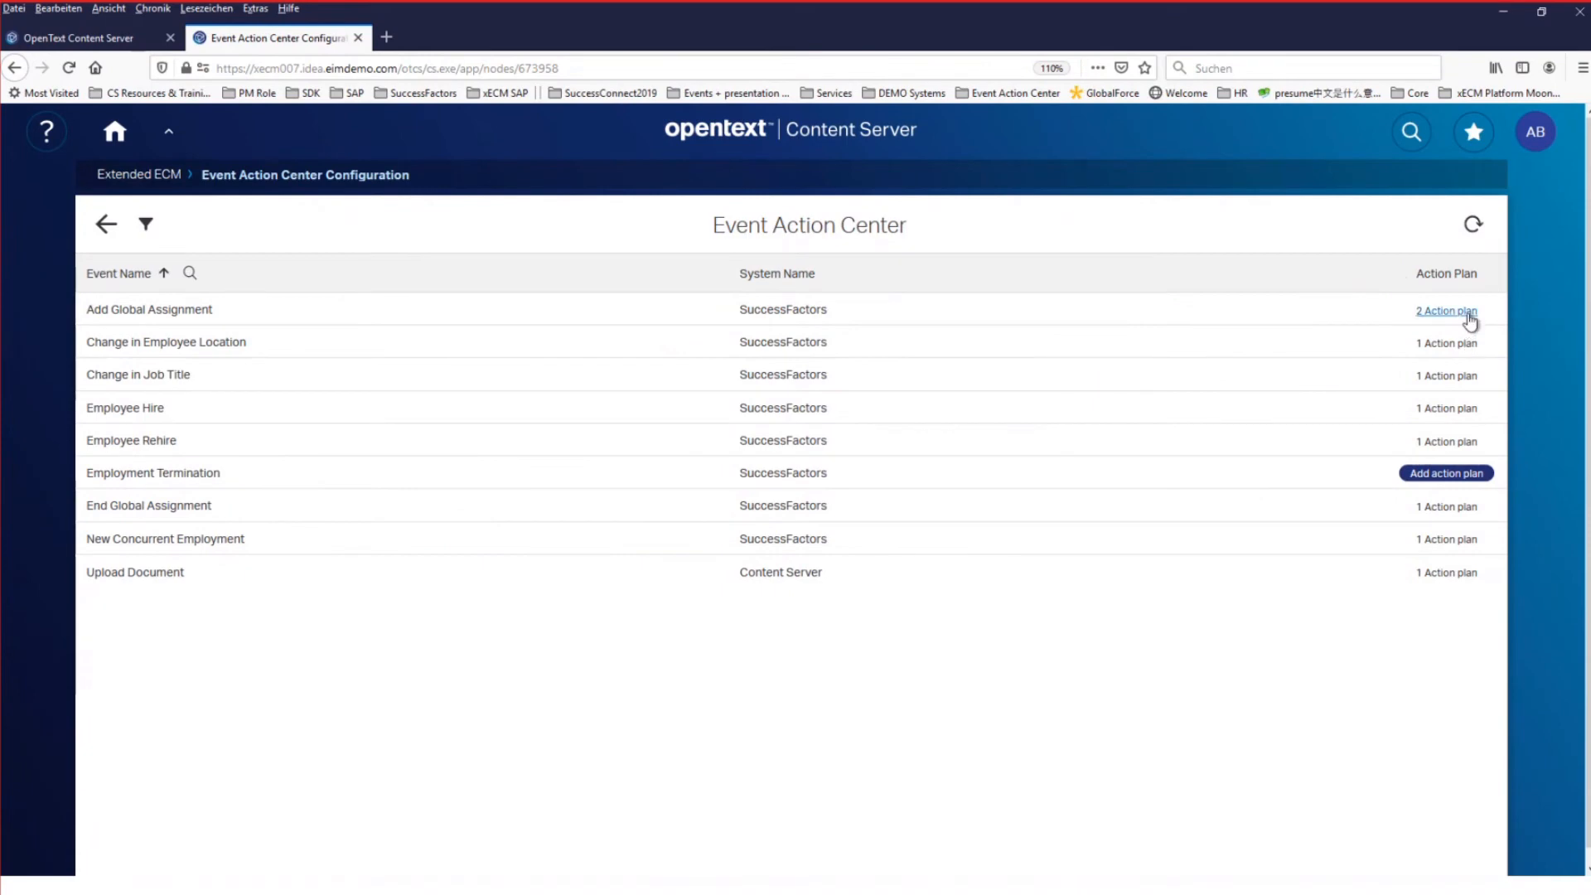
{"action": "left_click", "coordinate": [1446, 310]}
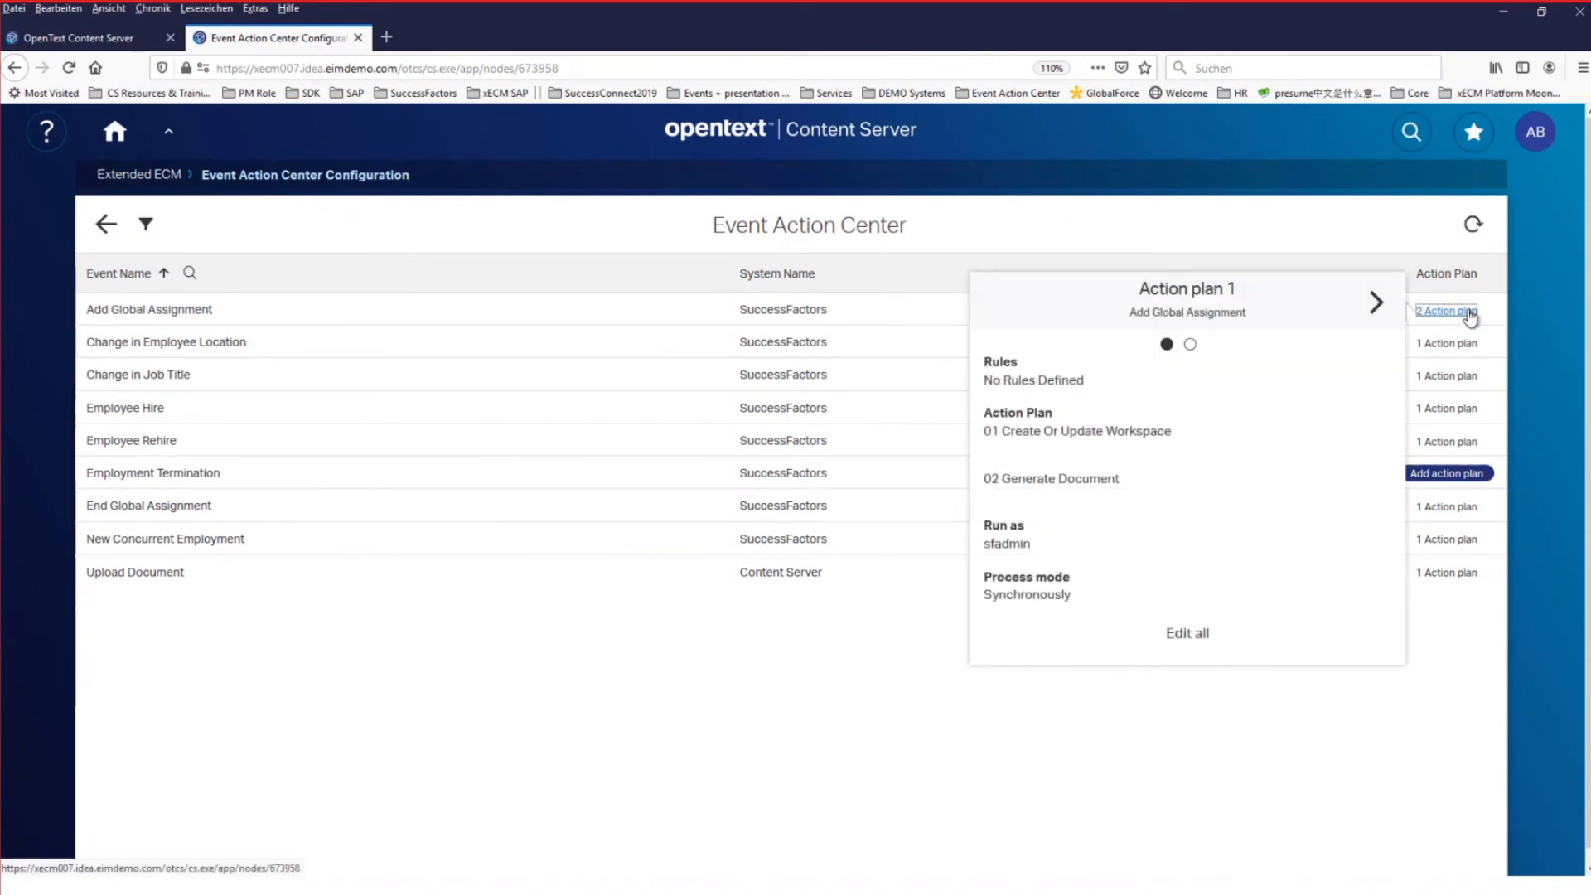
{"action": "left_click", "coordinate": [98, 13]}
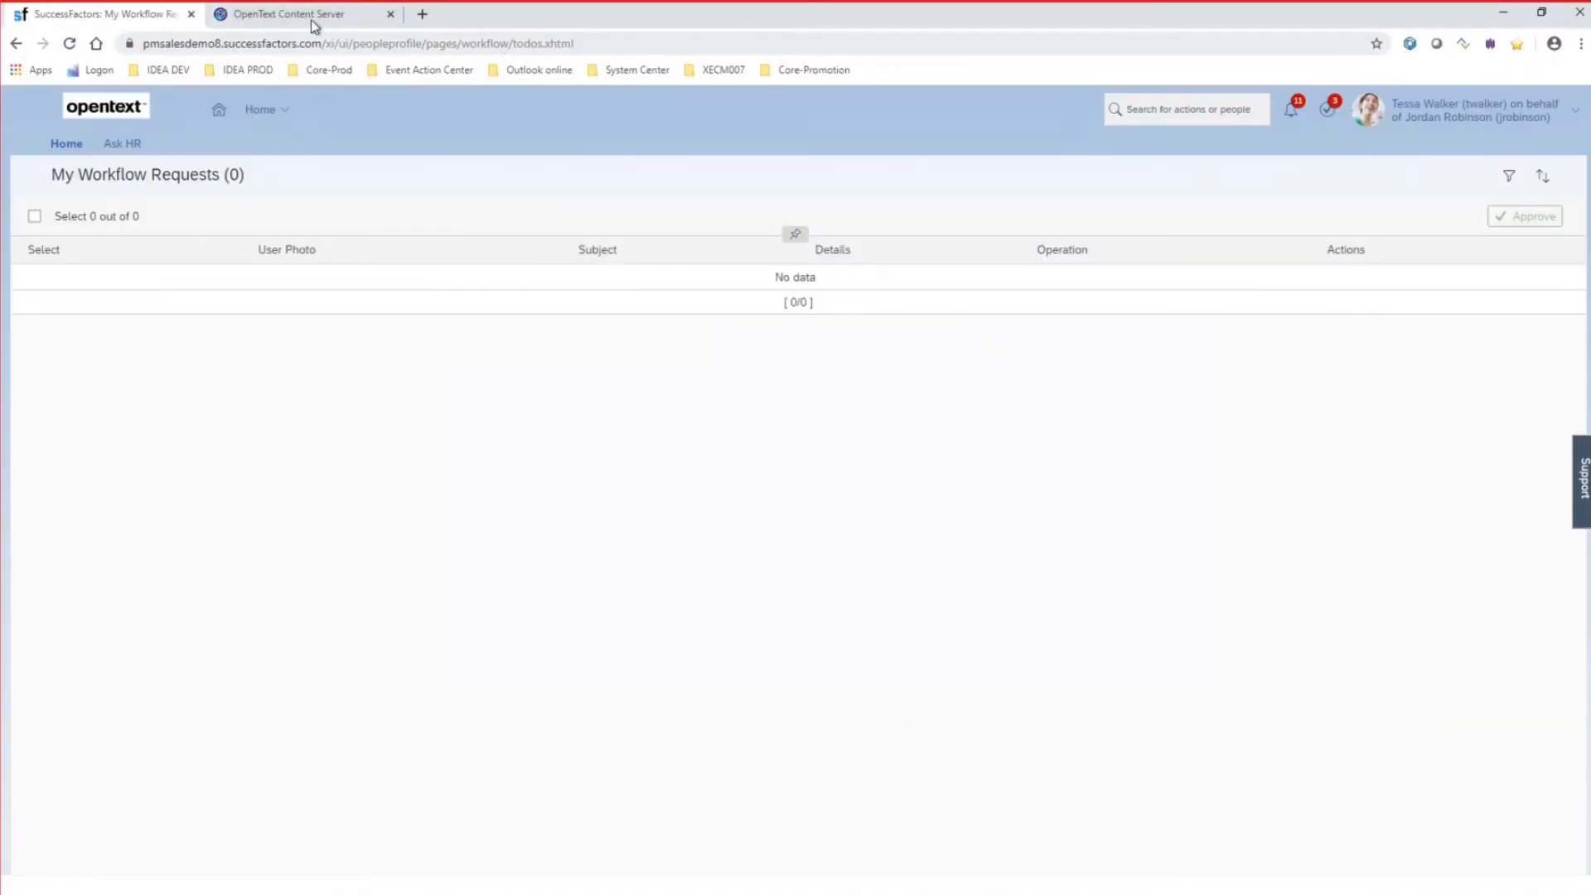
{"action": "left_click", "coordinate": [289, 13]}
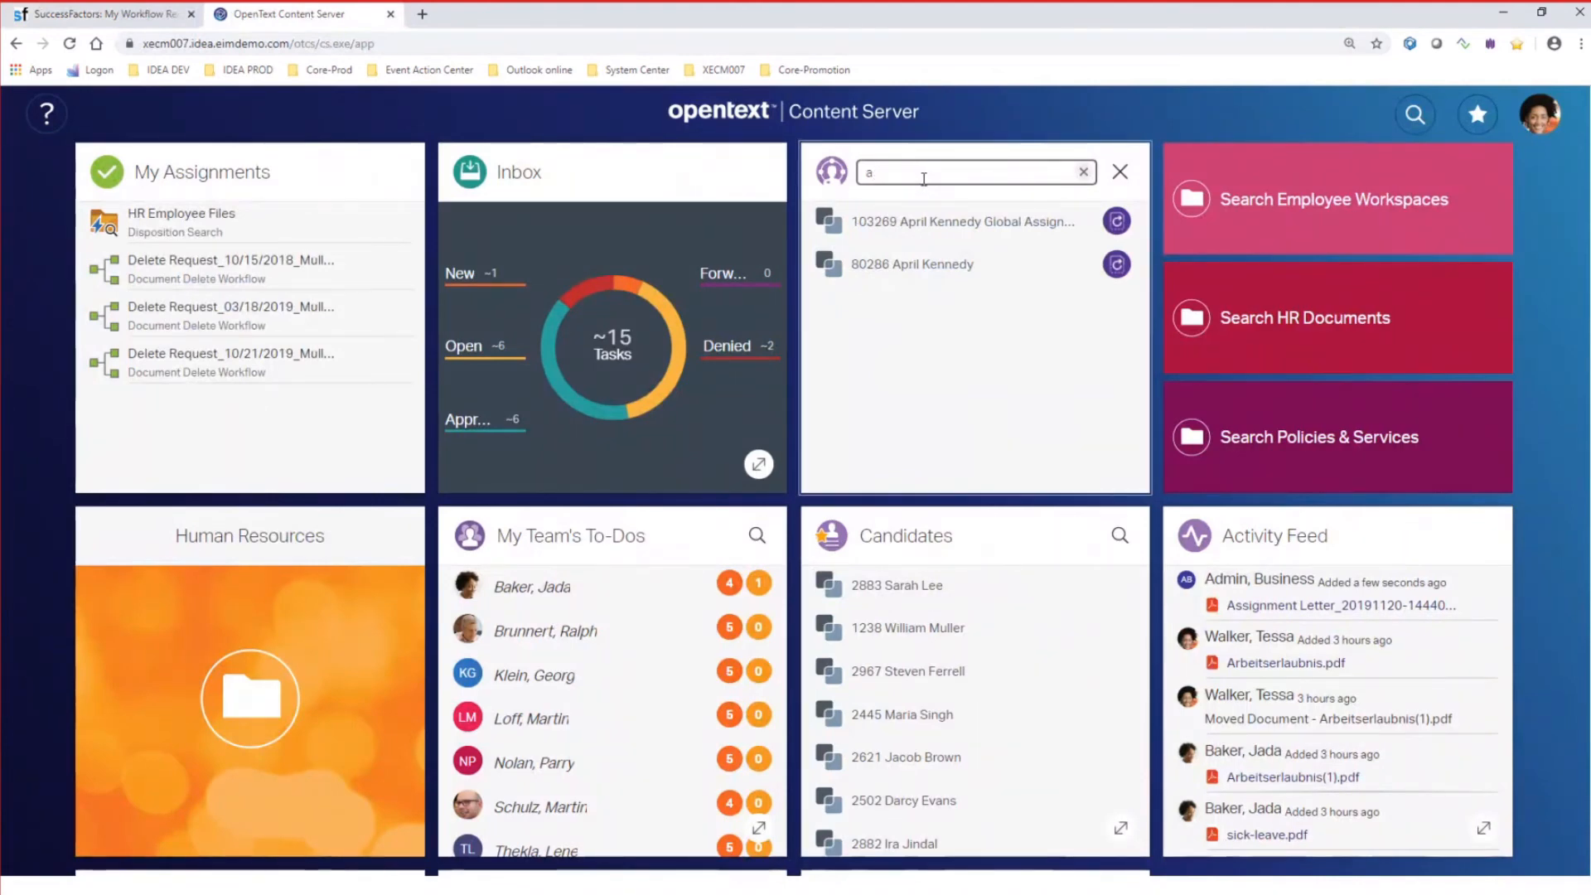
{"action": "type", "text": "pril"}
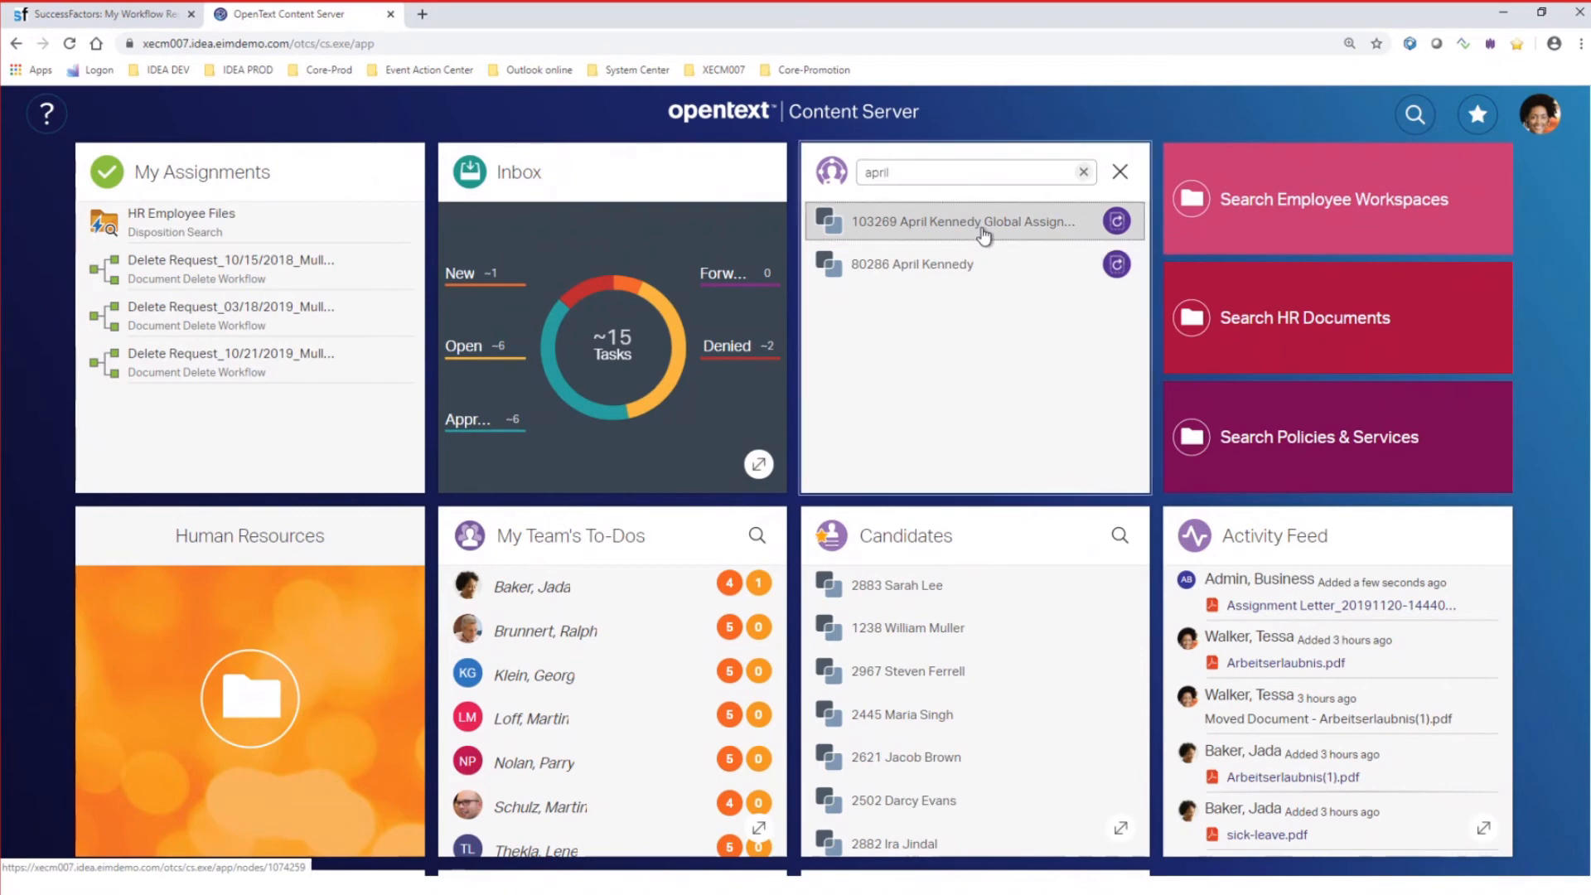
{"action": "left_click", "coordinate": [938, 220]}
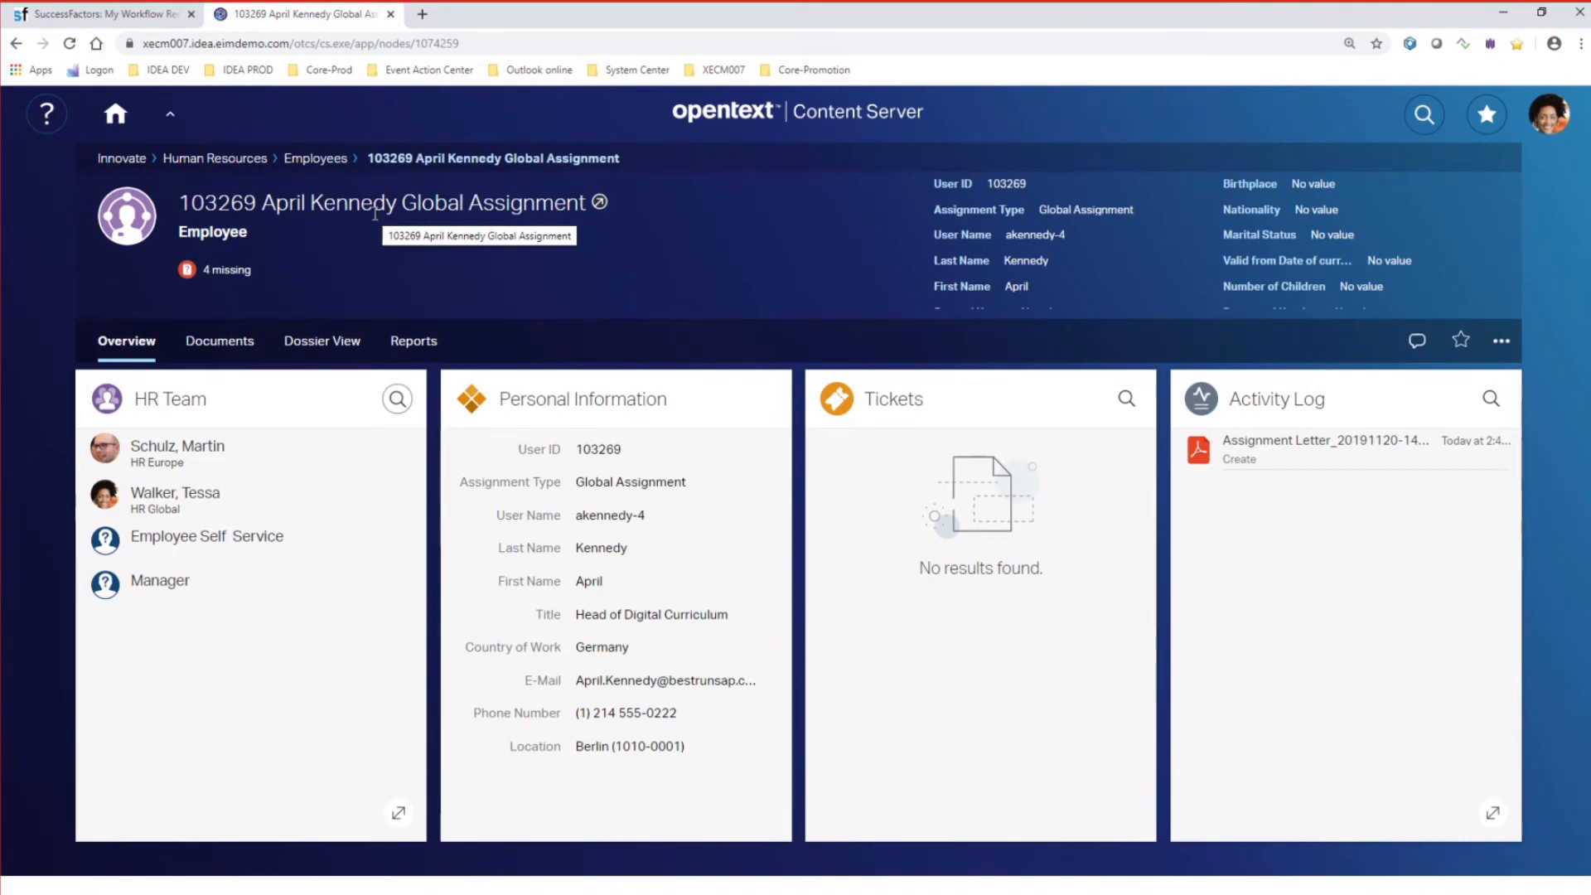
{"action": "left_click", "coordinate": [219, 339]}
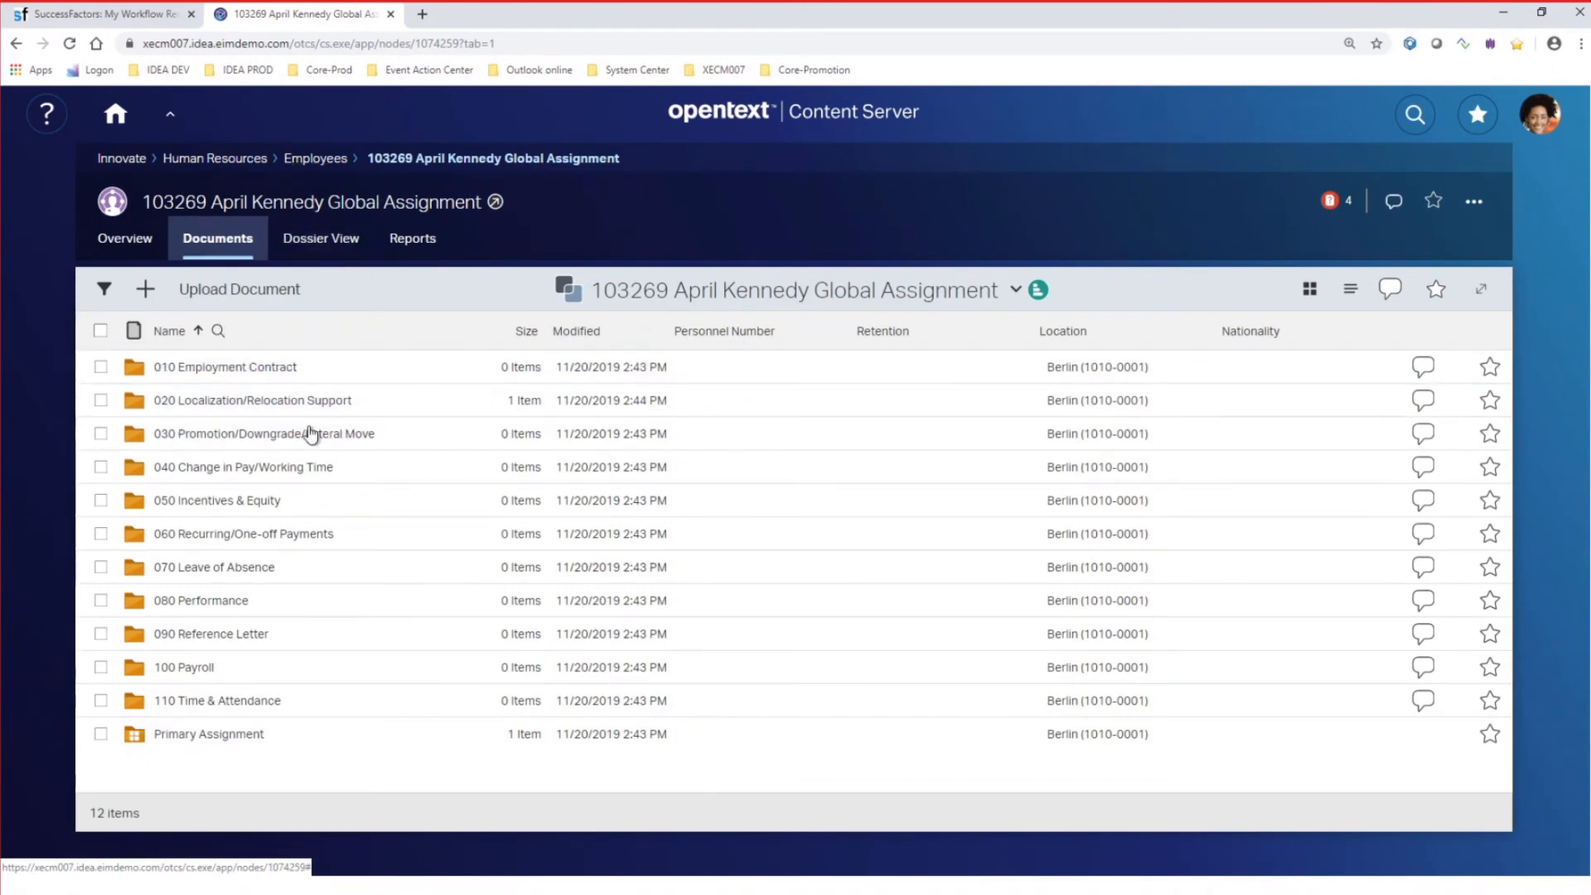
{"action": "mouse_move", "coordinate": [326, 367]}
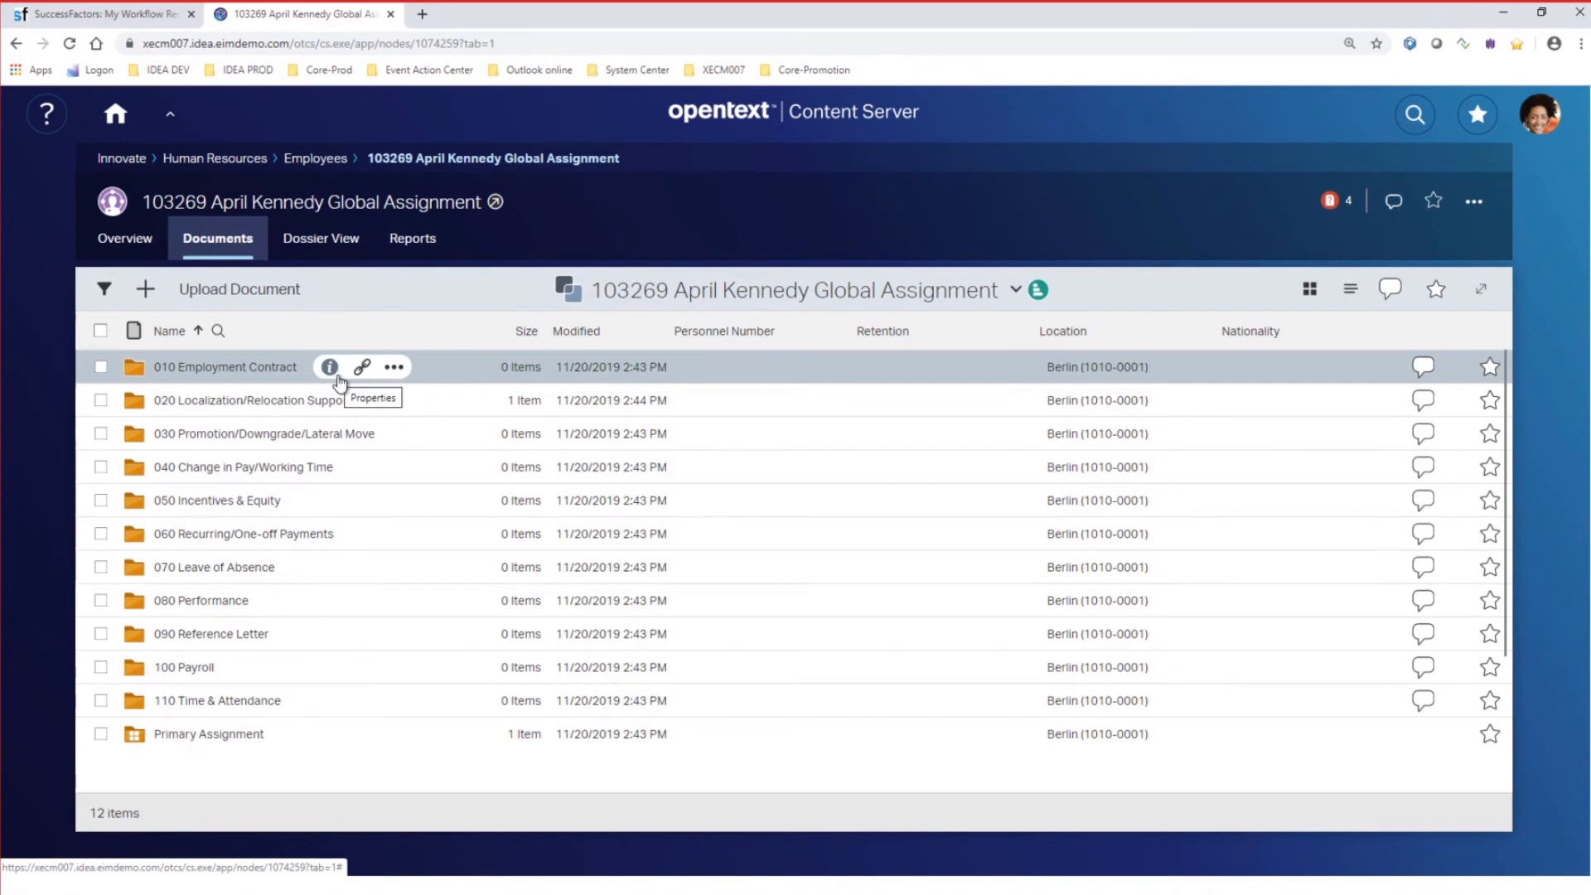
{"action": "left_click", "coordinate": [124, 237]}
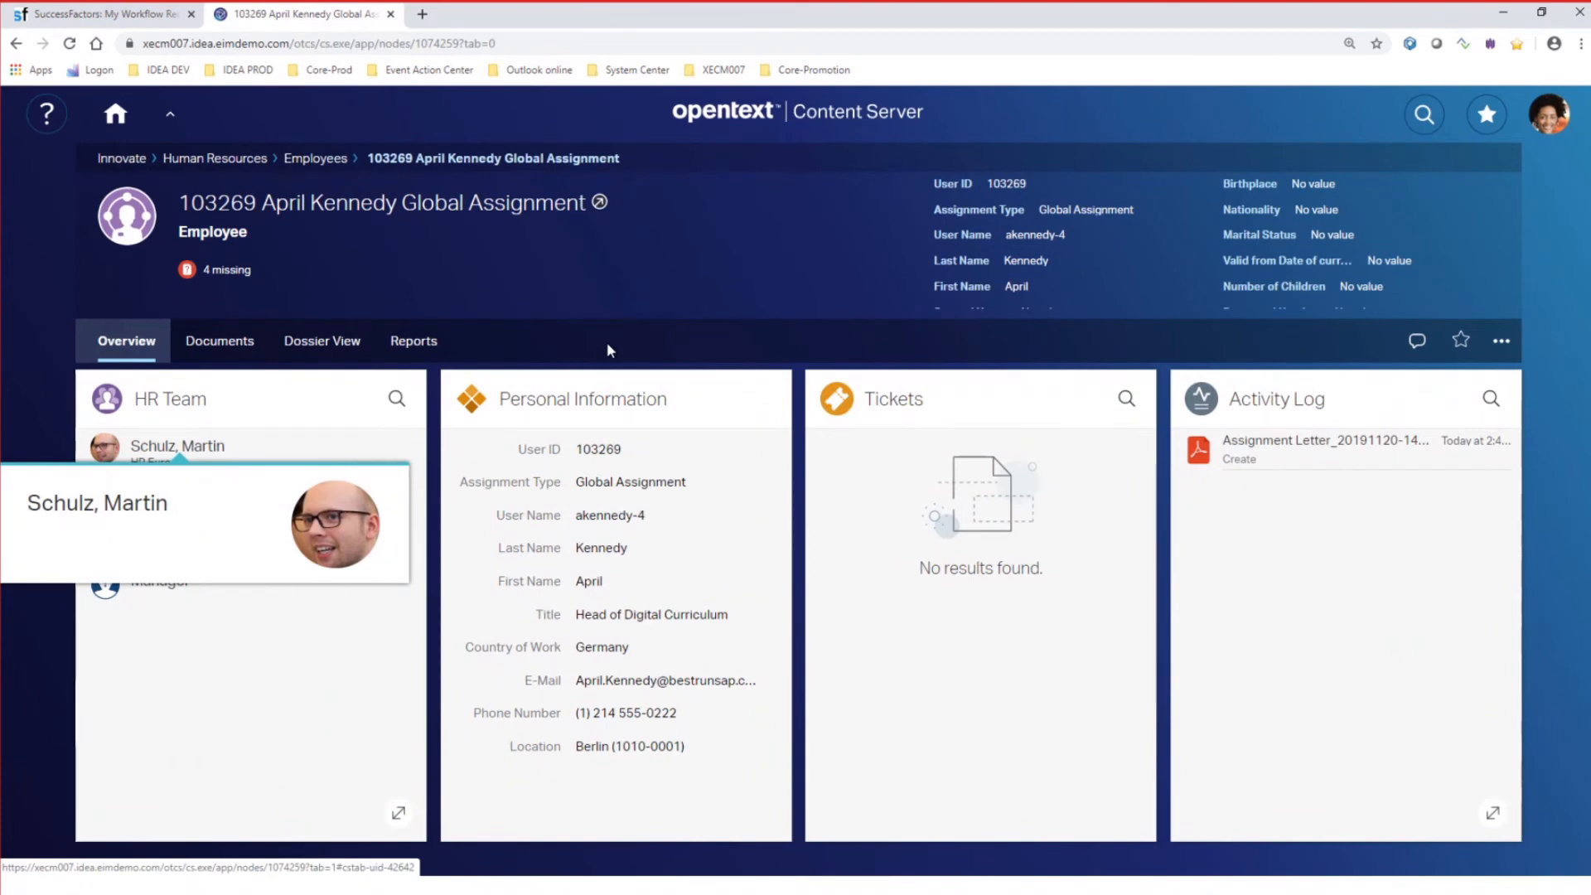
{"action": "mouse_move", "coordinate": [563, 336]}
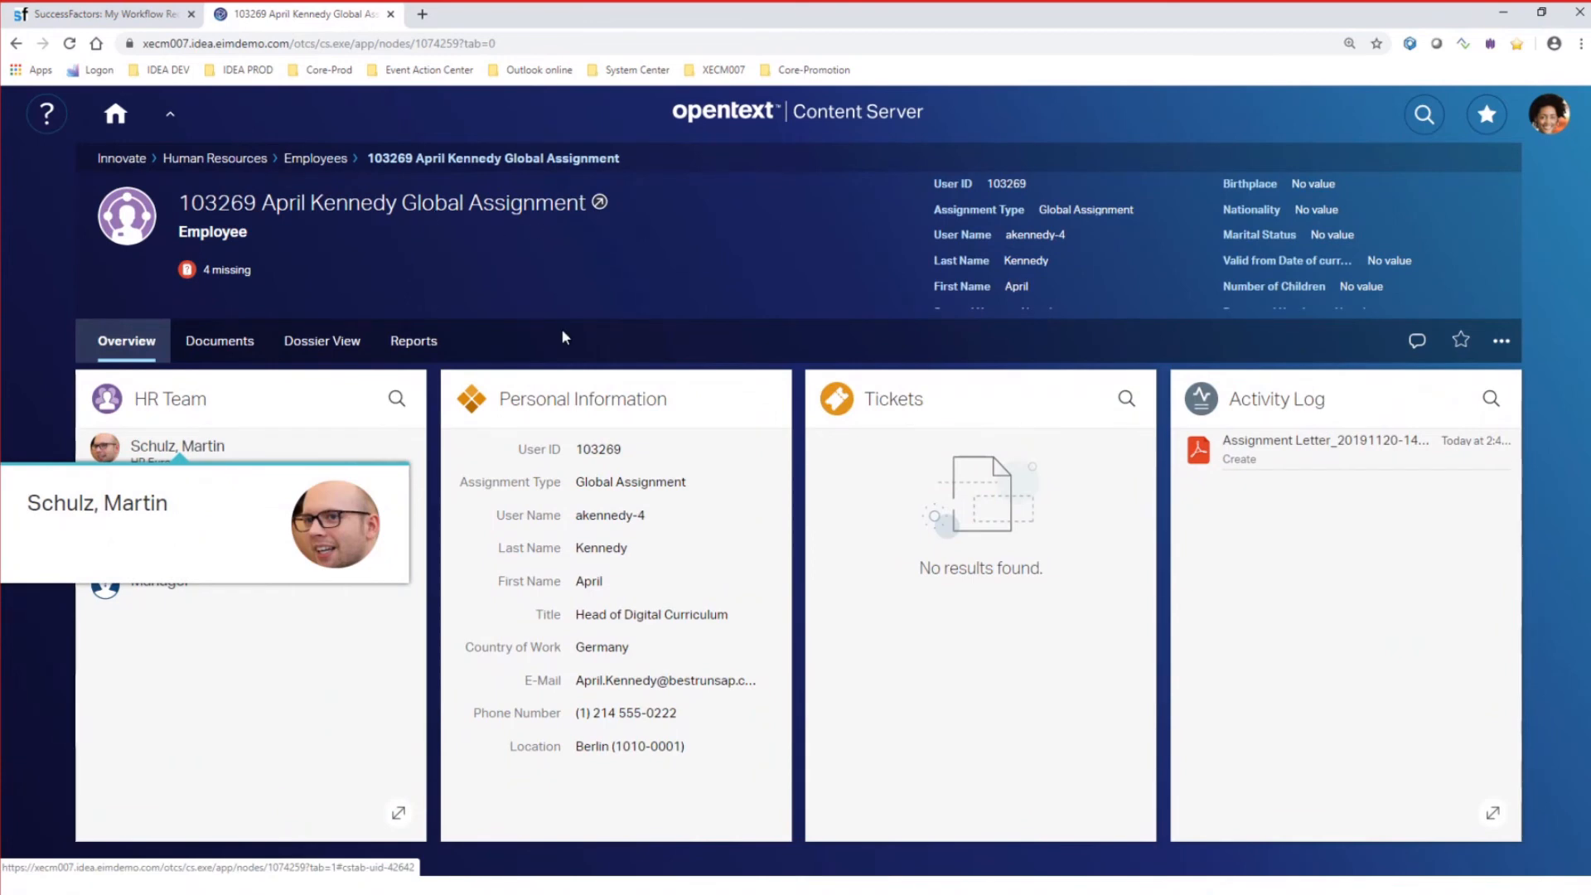
{"action": "left_click", "coordinate": [217, 340]}
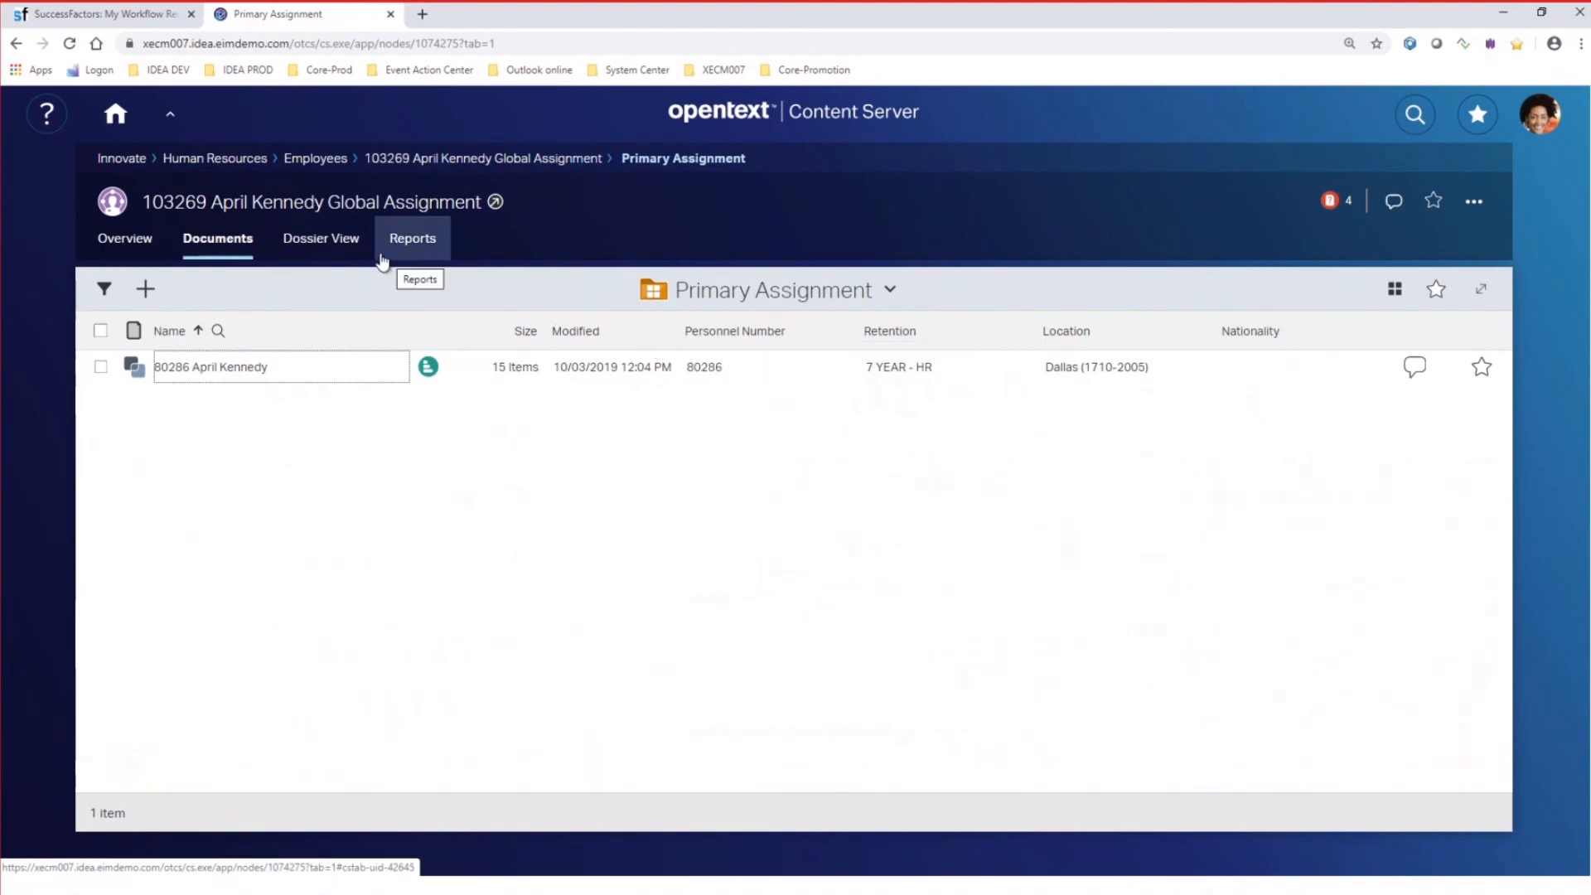
{"action": "left_click", "coordinate": [124, 237]}
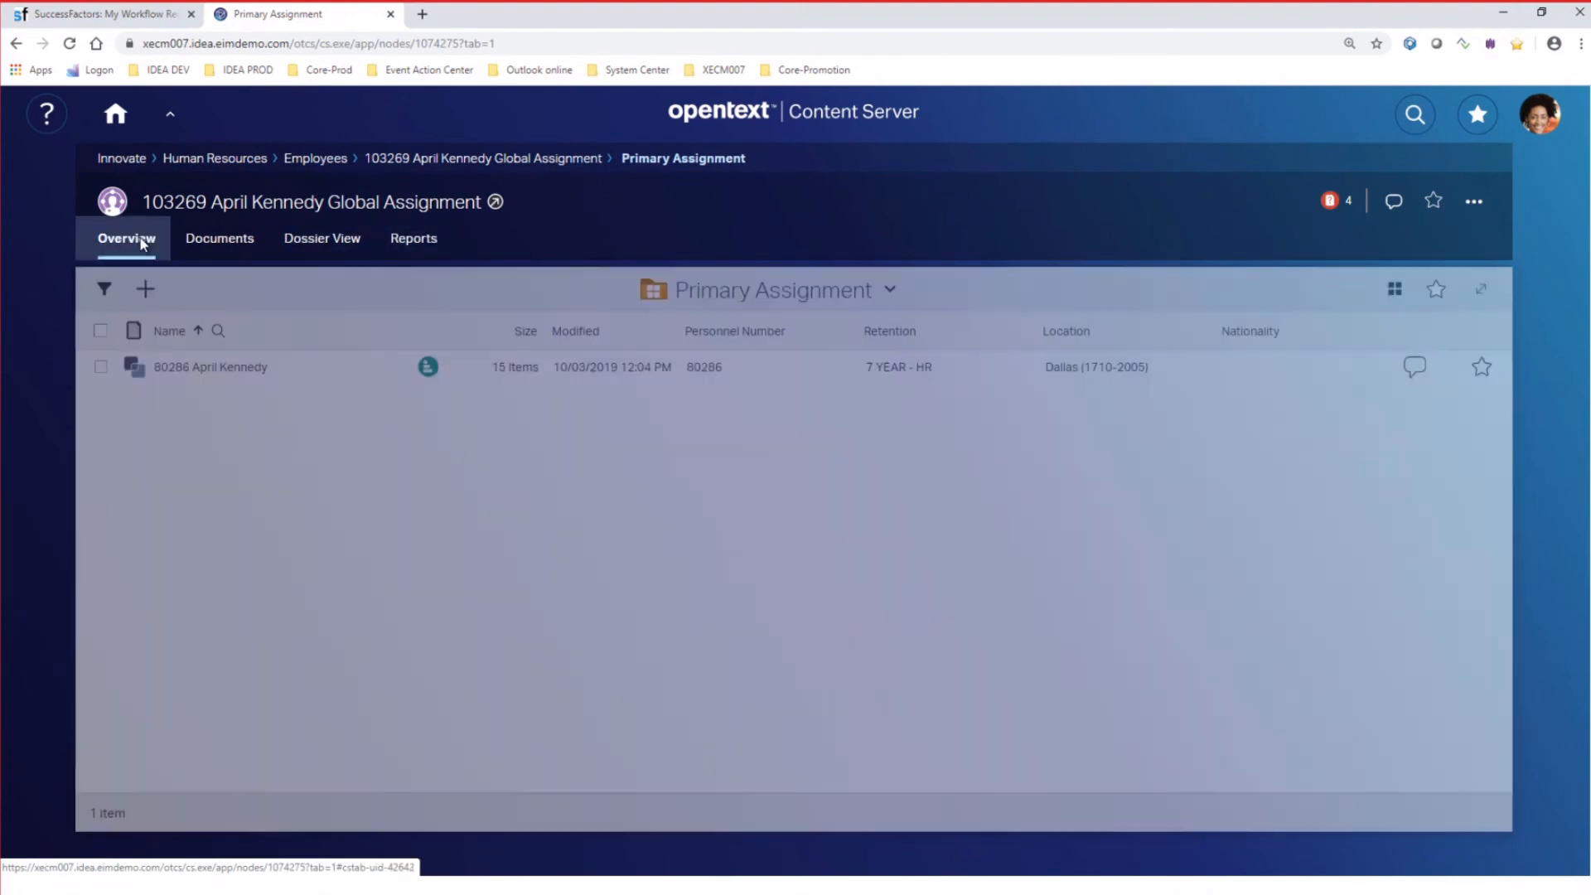
{"action": "left_click", "coordinate": [126, 239]}
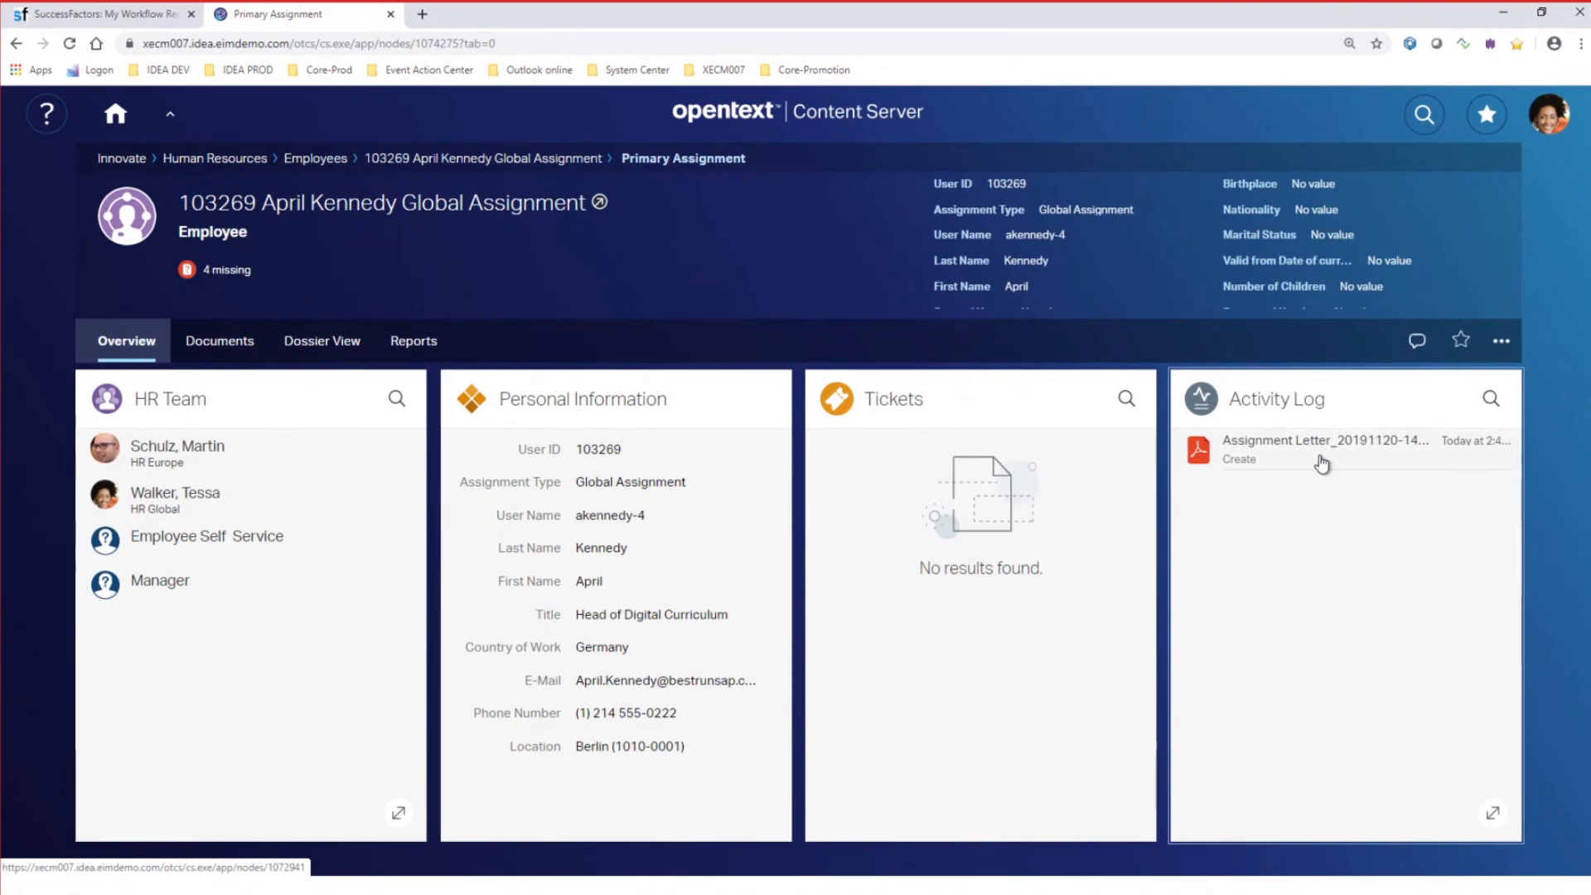
{"action": "mouse_move", "coordinate": [1319, 454]}
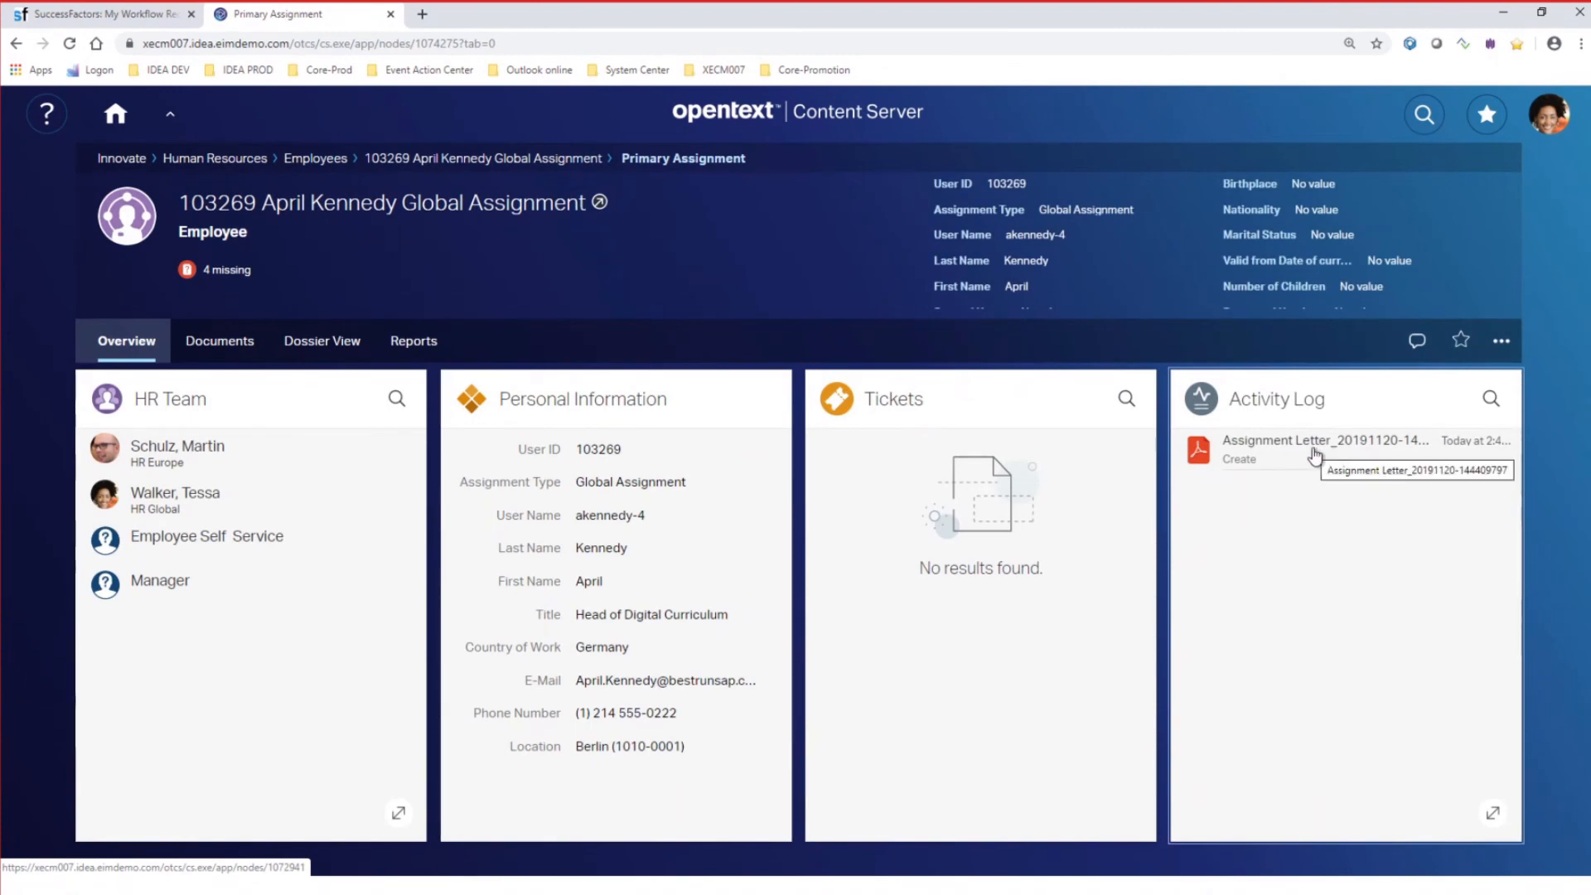
{"action": "left_click", "coordinate": [1323, 441]}
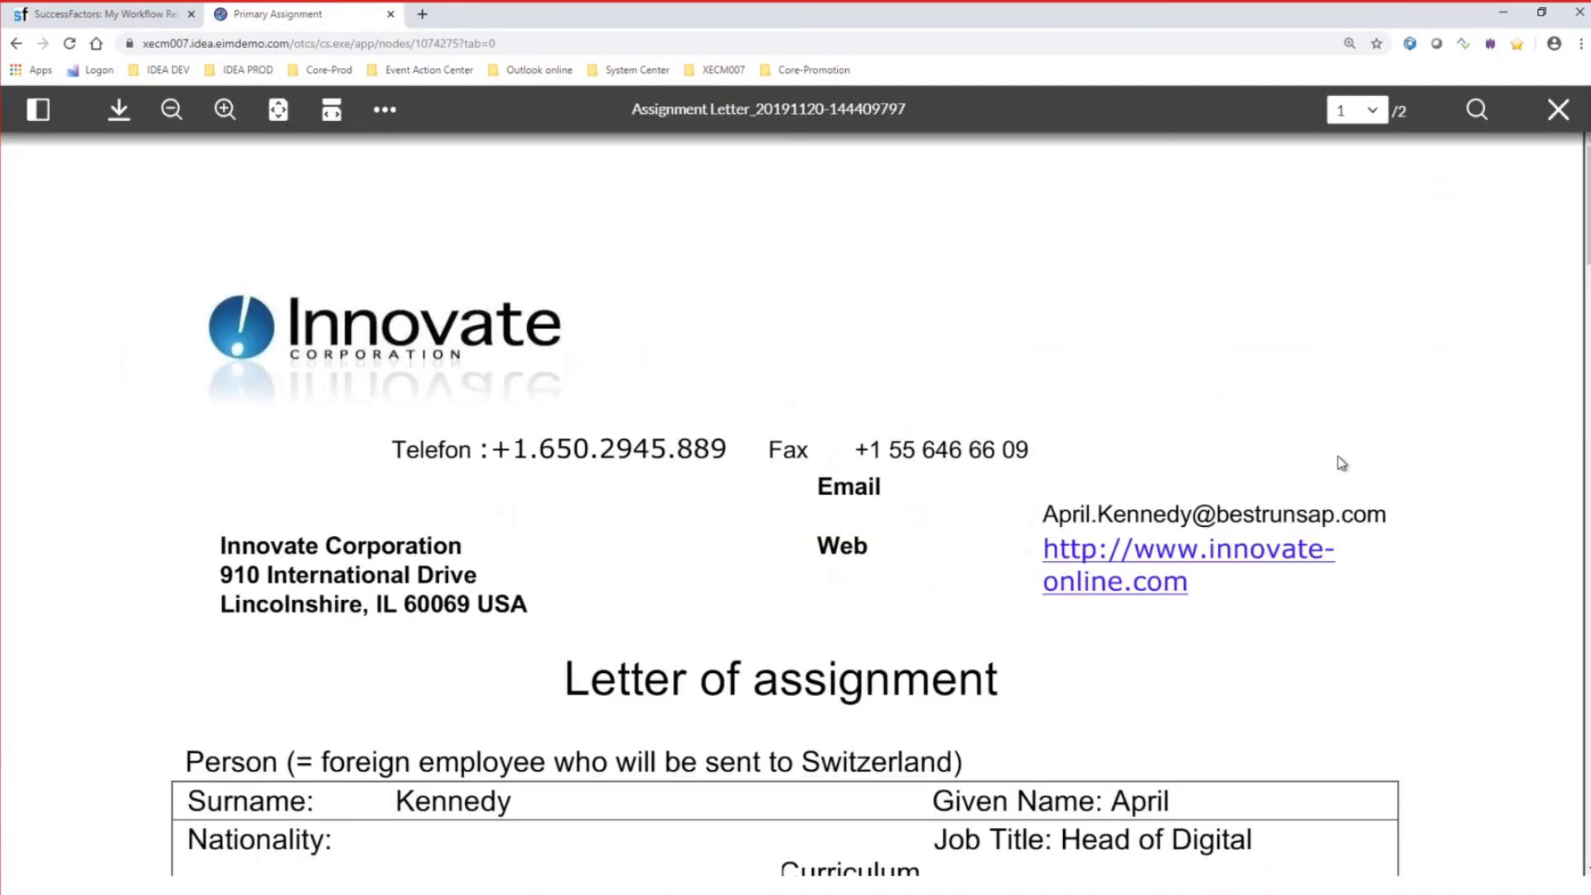
{"action": "mouse_move", "coordinate": [1323, 476]}
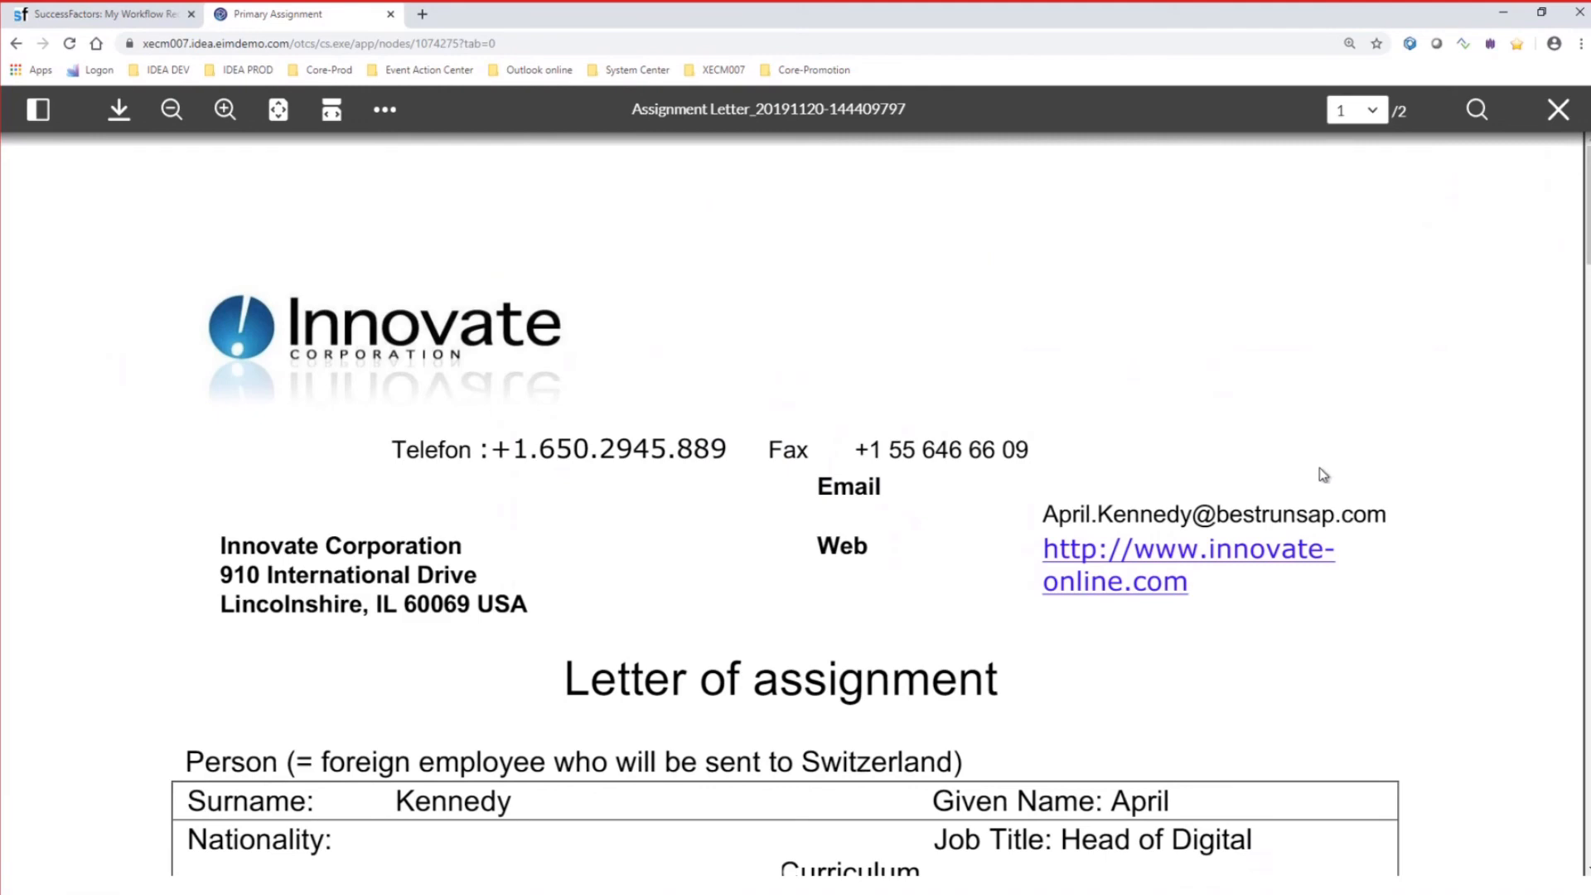
{"action": "scroll", "scroll_direction": "down", "scroll_amount": 3}
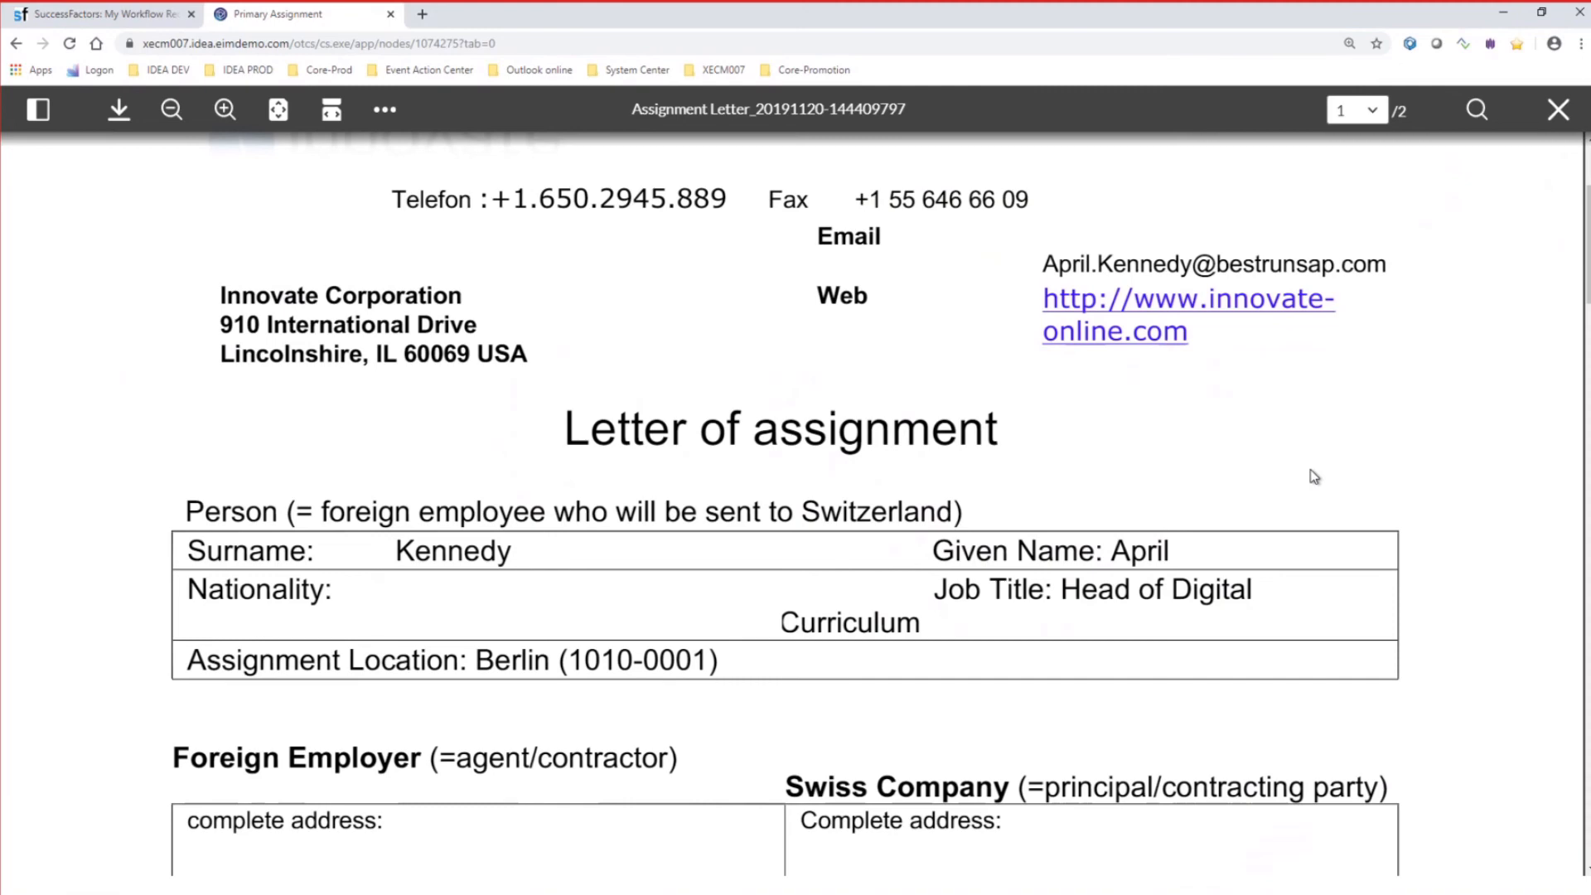
{"action": "left_click", "coordinate": [1558, 110]}
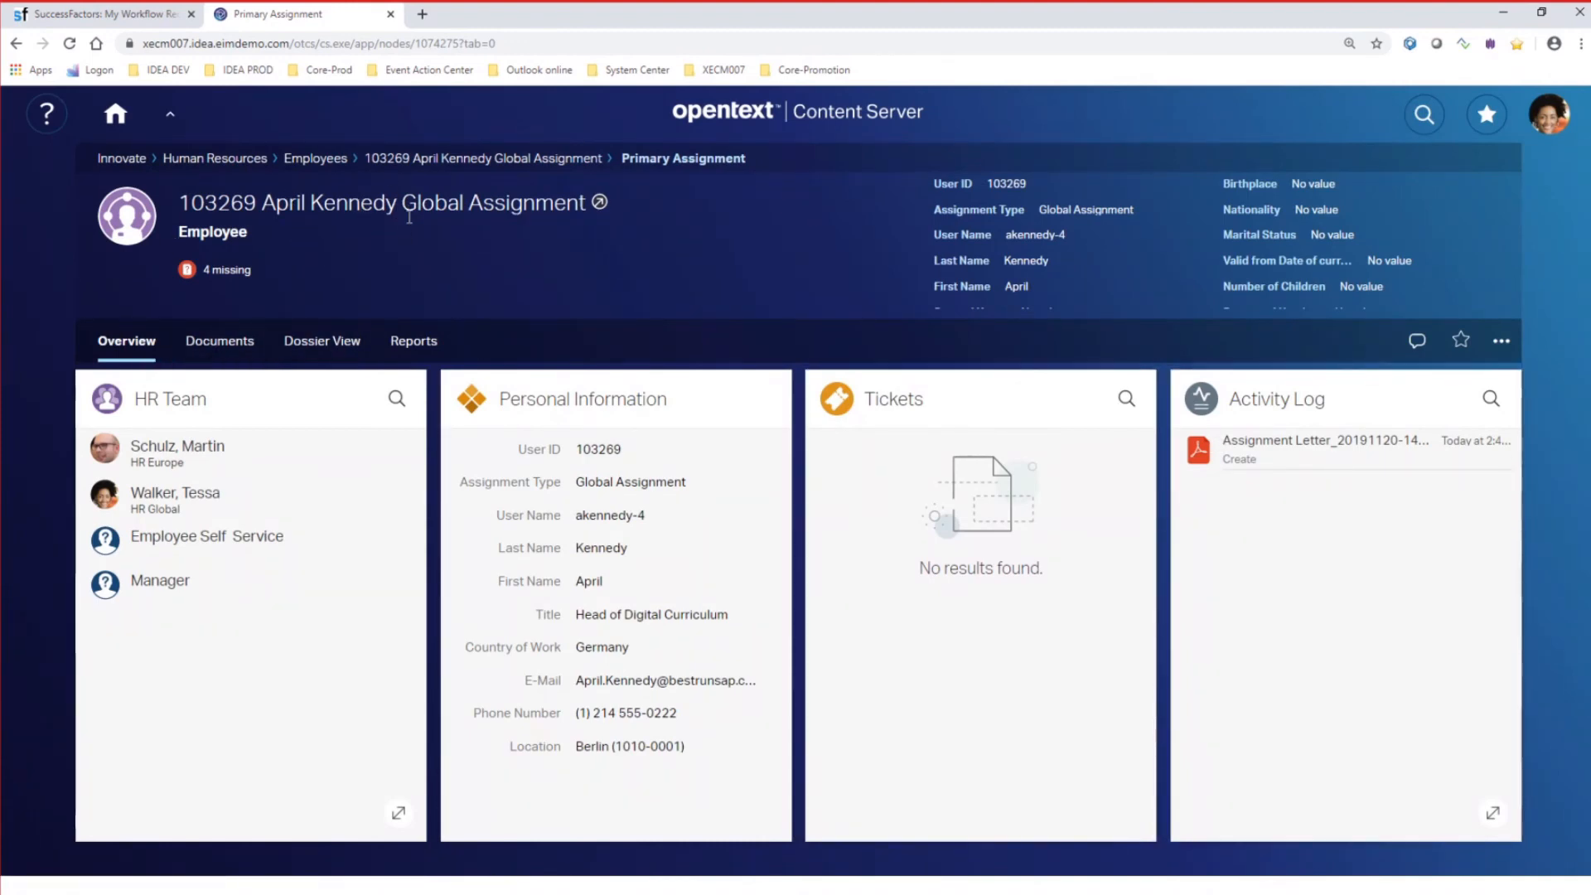
{"action": "mouse_move", "coordinate": [412, 340]}
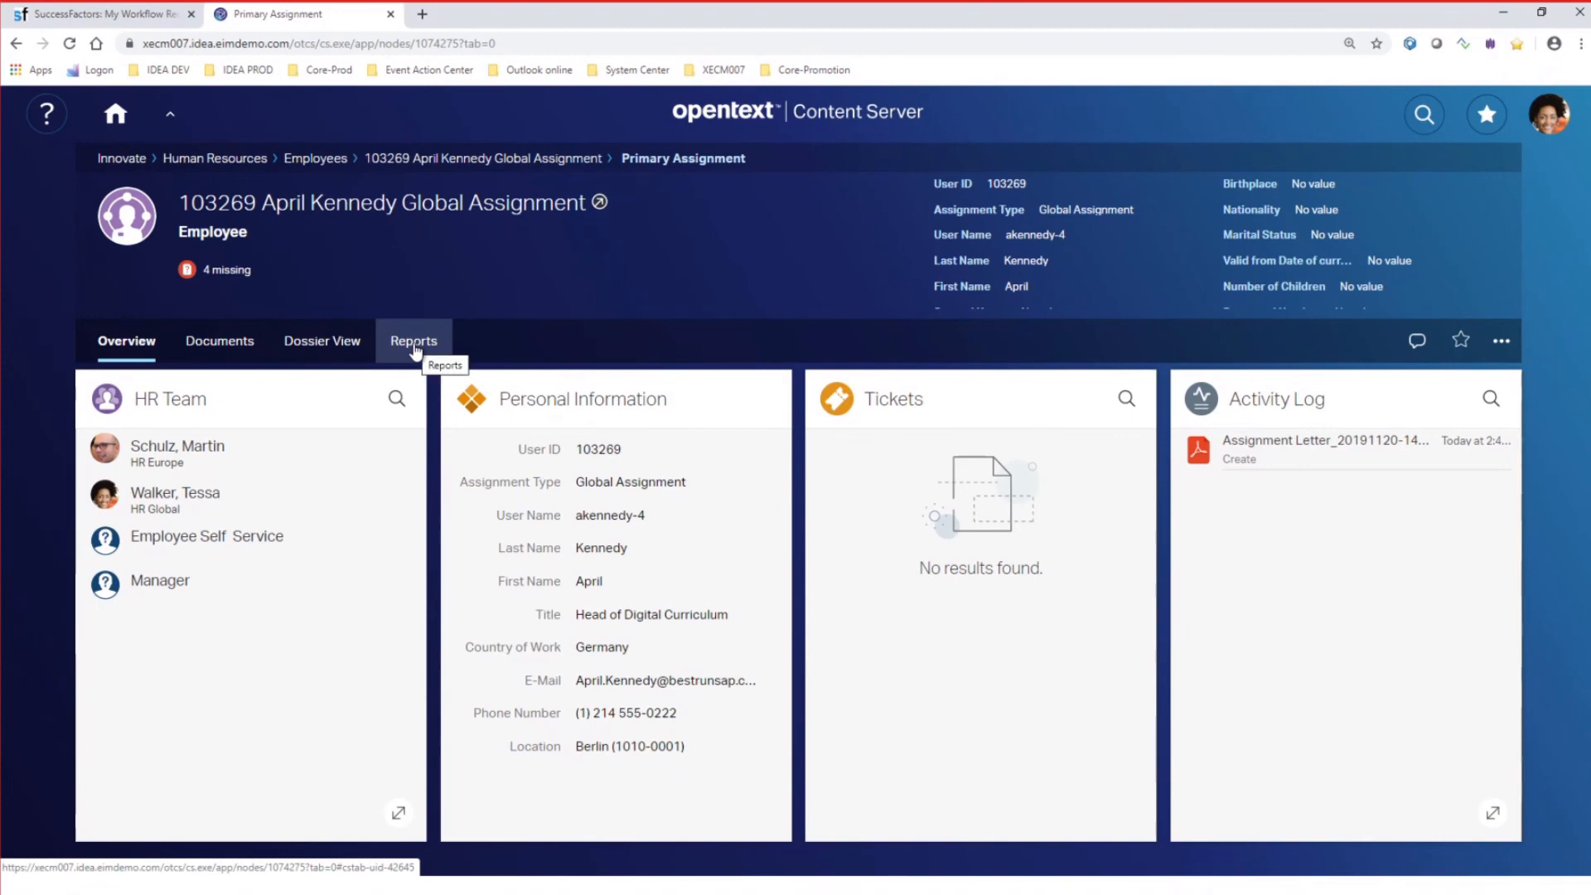
{"action": "mouse_move", "coordinate": [301, 229]}
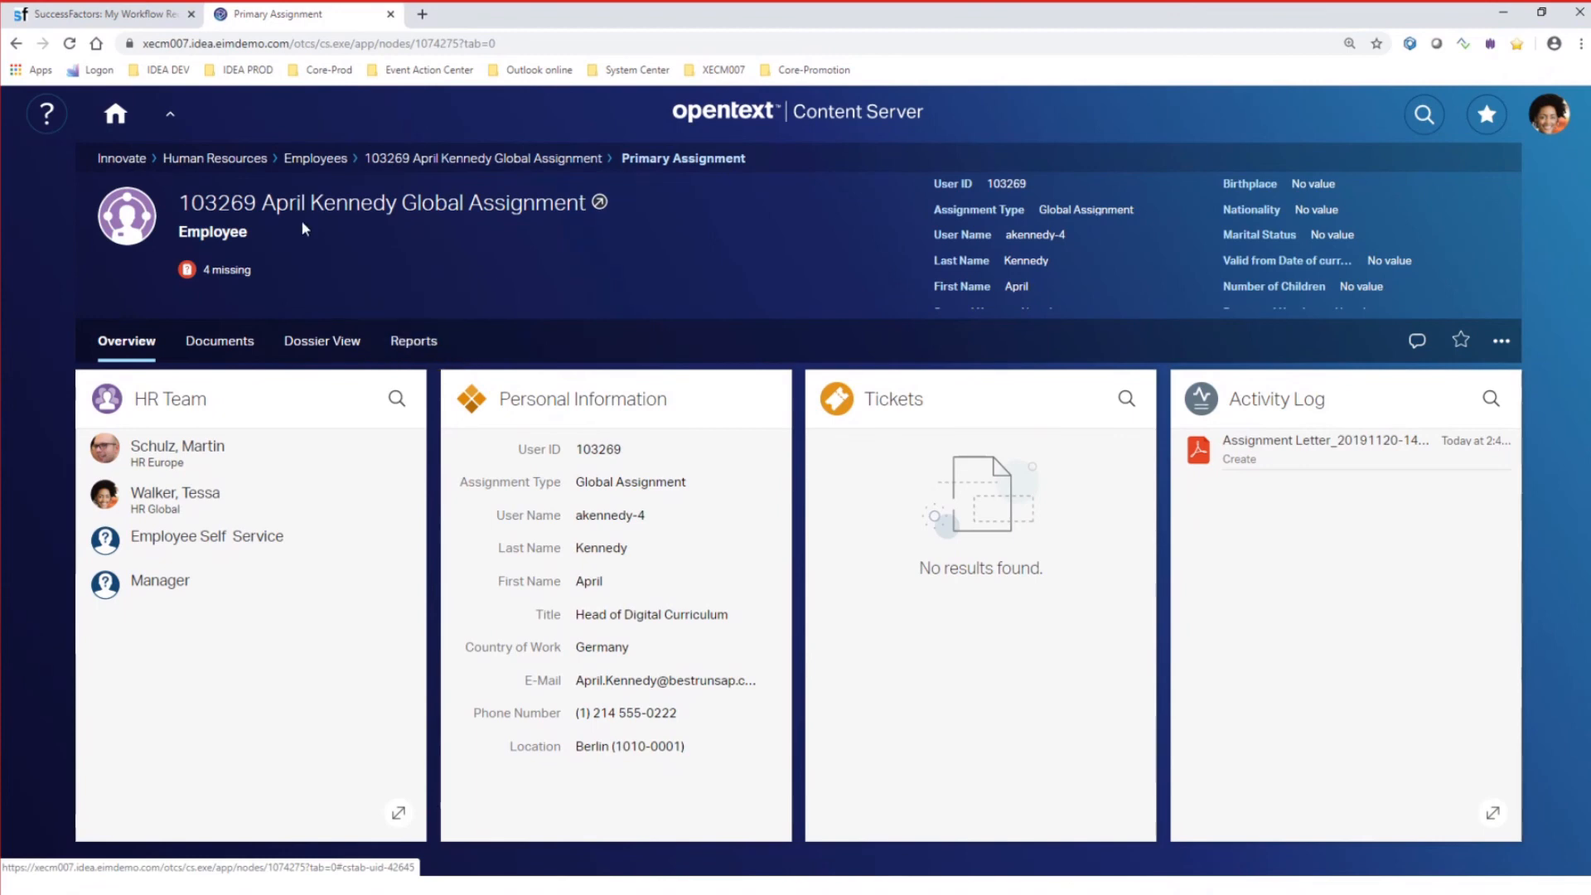